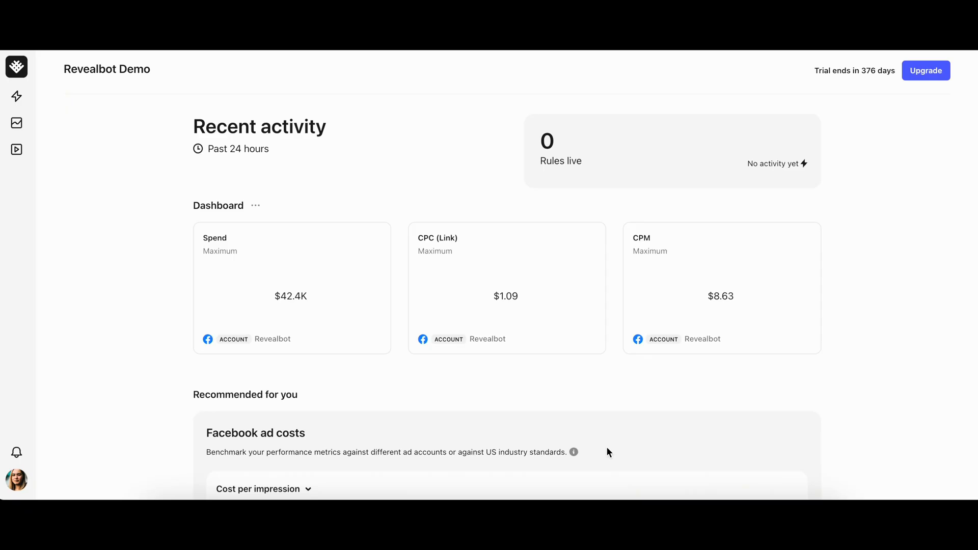
Step: Start a new Untitled creative testing template from the sidebar, landing on its Upload step
left_click(16, 150)
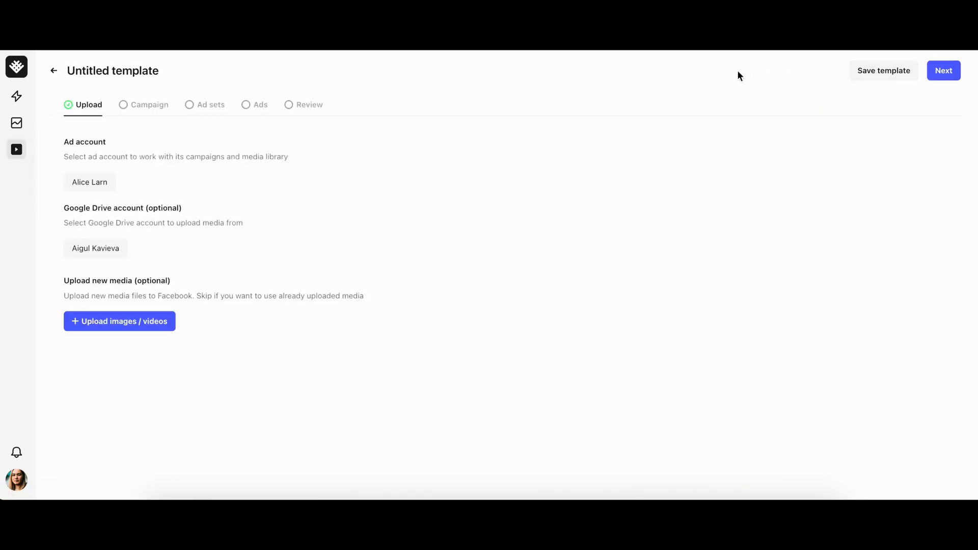
mouse_move(150, 106)
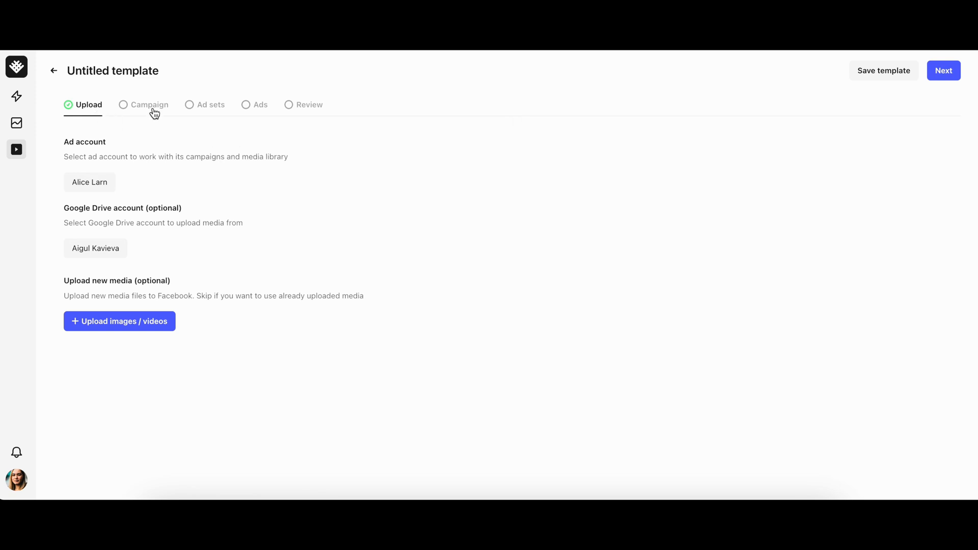
mouse_move(314, 105)
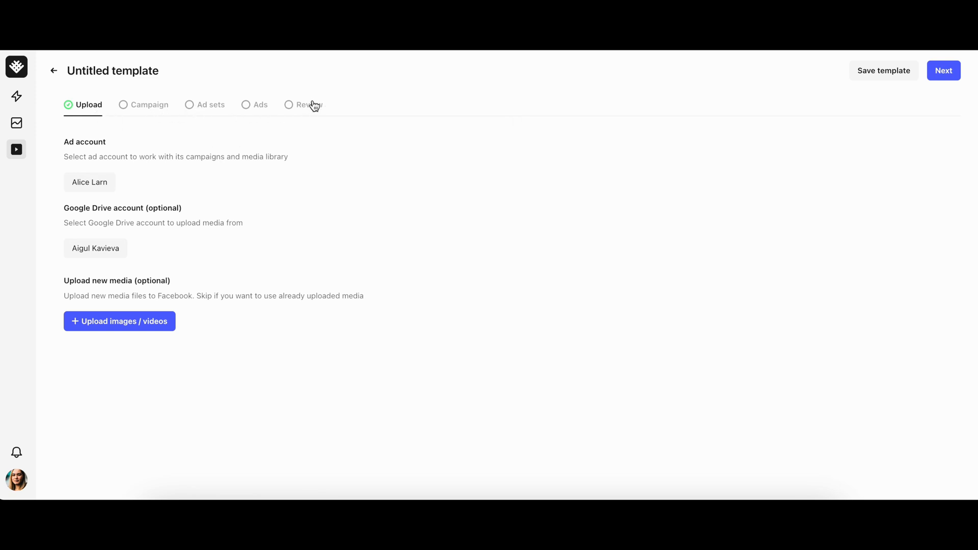
mouse_move(319, 137)
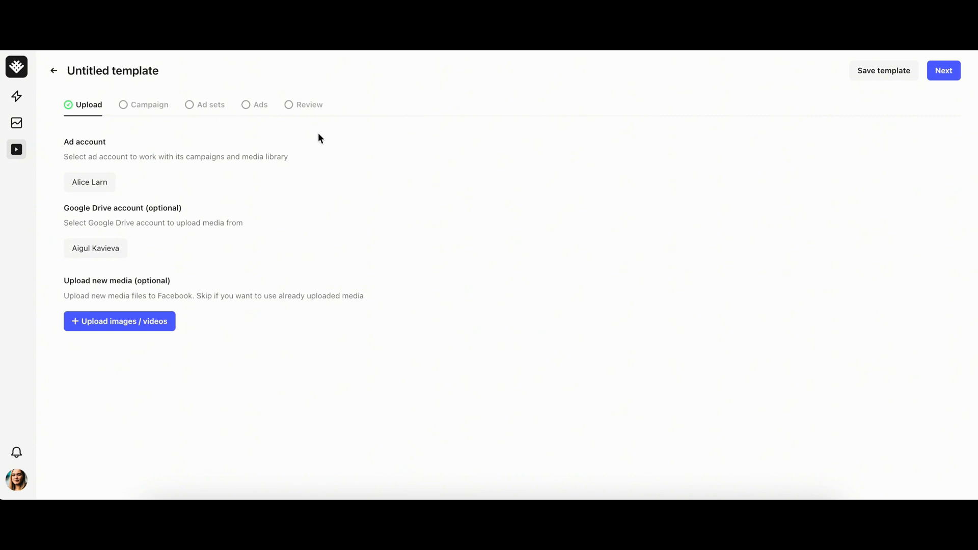
Step: Switch the ad account to Revealbot and bring up the media upload source choices
left_click(90, 182)
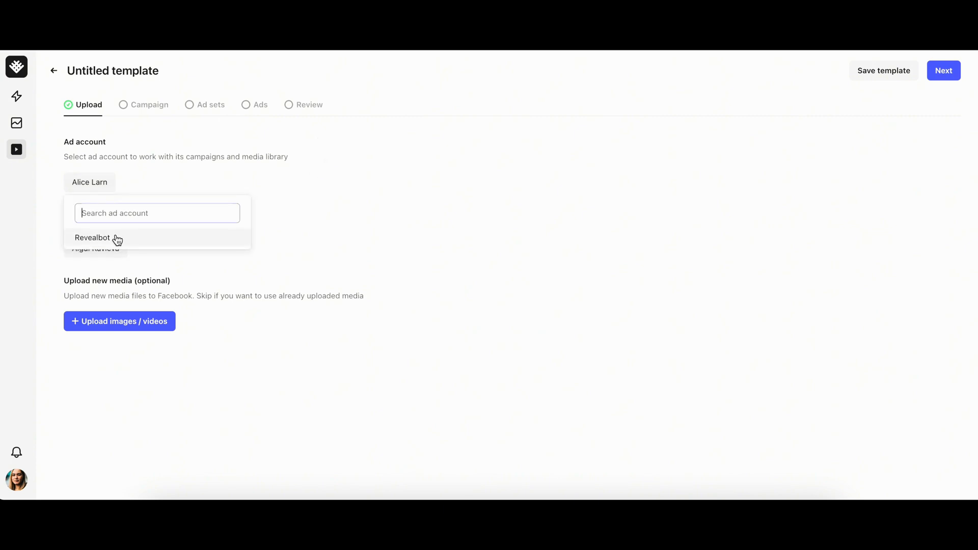
left_click(91, 237)
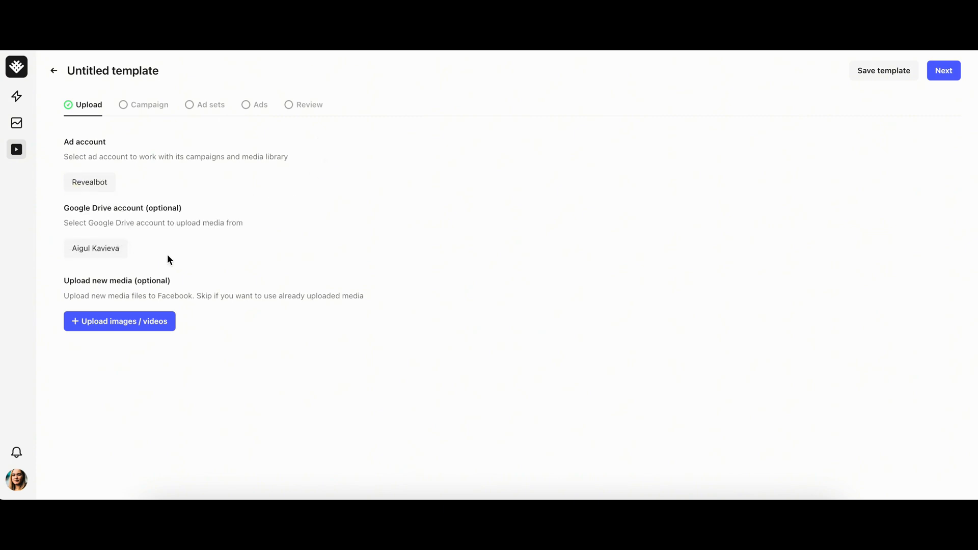
mouse_move(153, 260)
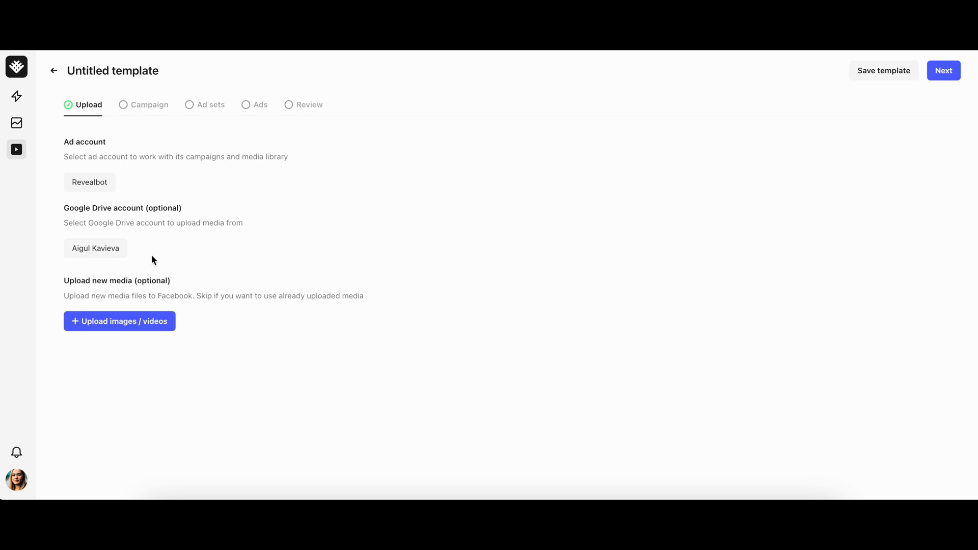
left_click(119, 321)
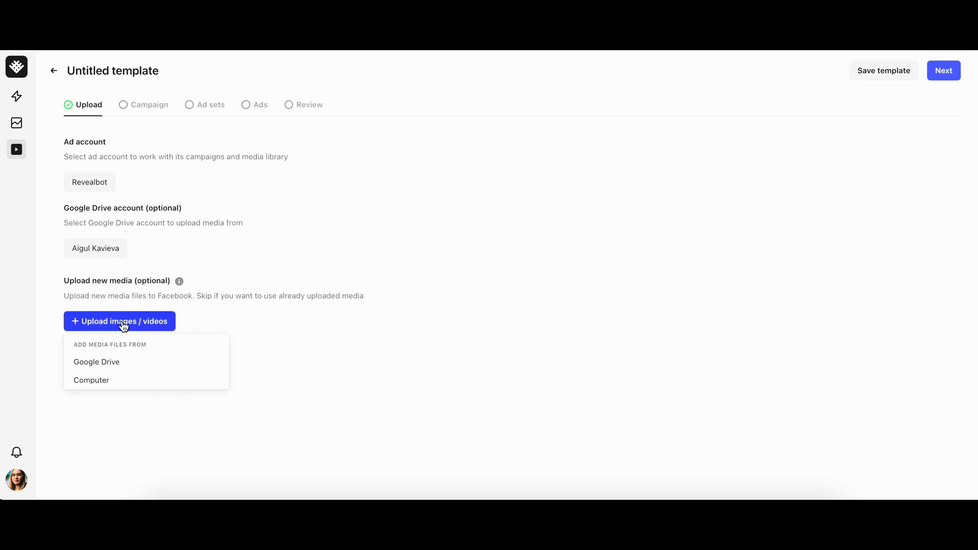
mouse_move(178, 330)
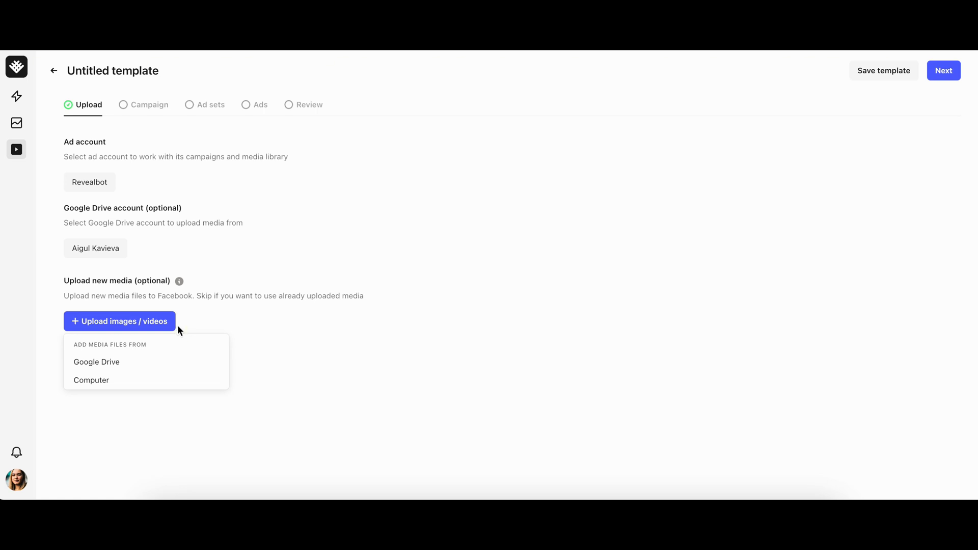
mouse_move(154, 348)
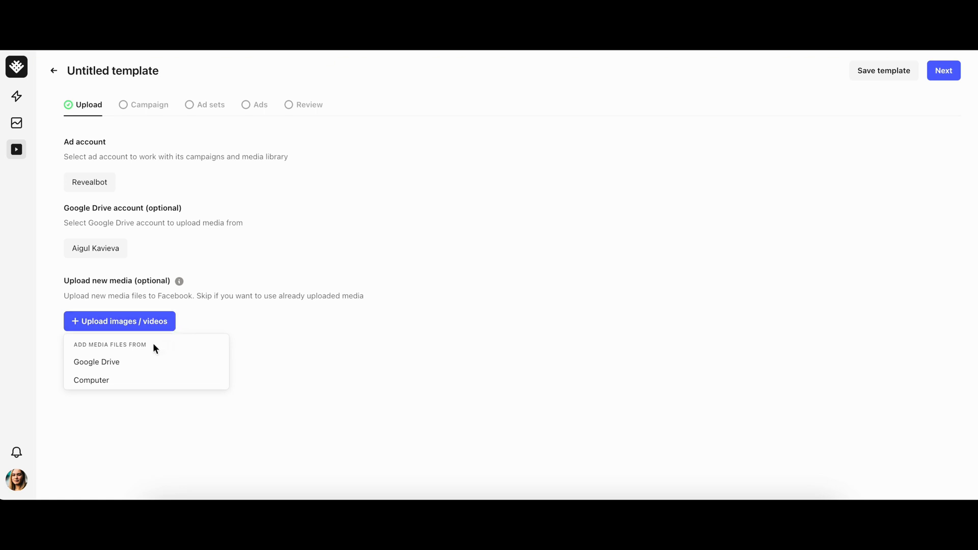
mouse_move(131, 371)
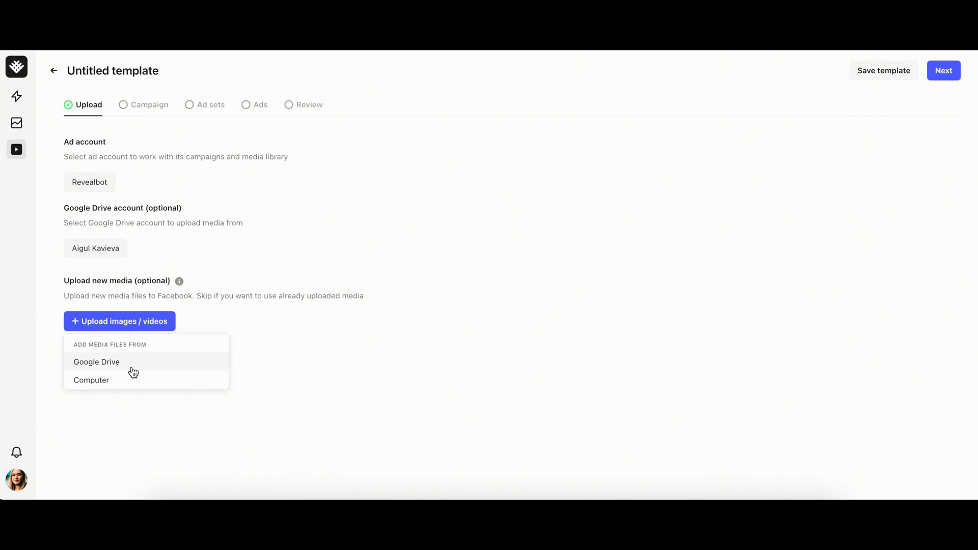
Step: Upload IMG_5015.MOV and a screenshot from Google Drive into the media list
left_click(96, 362)
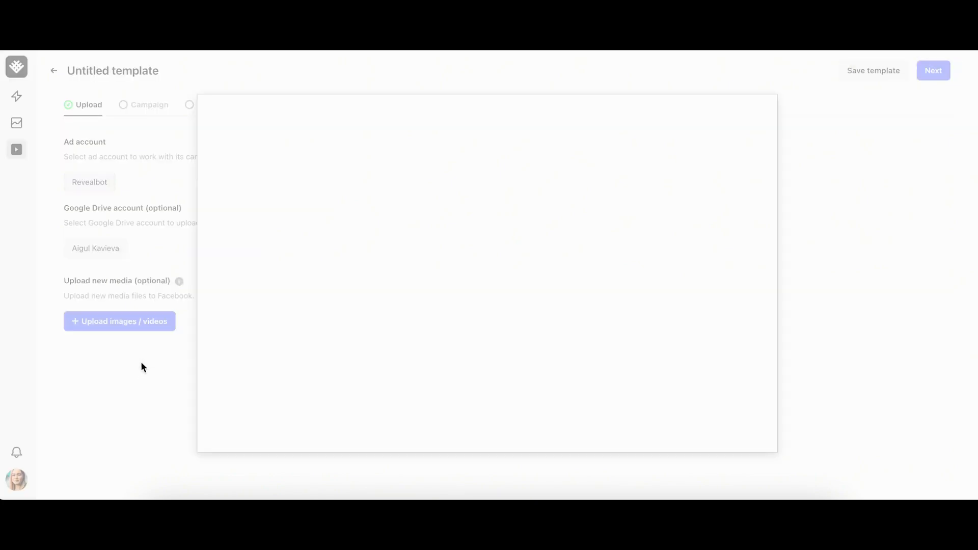
left_click(119, 321)
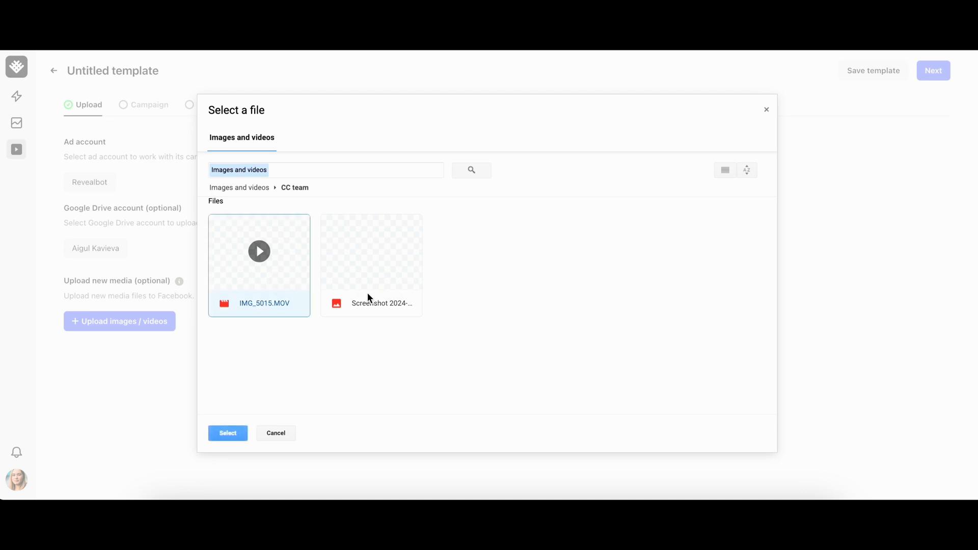
left_click(227, 433)
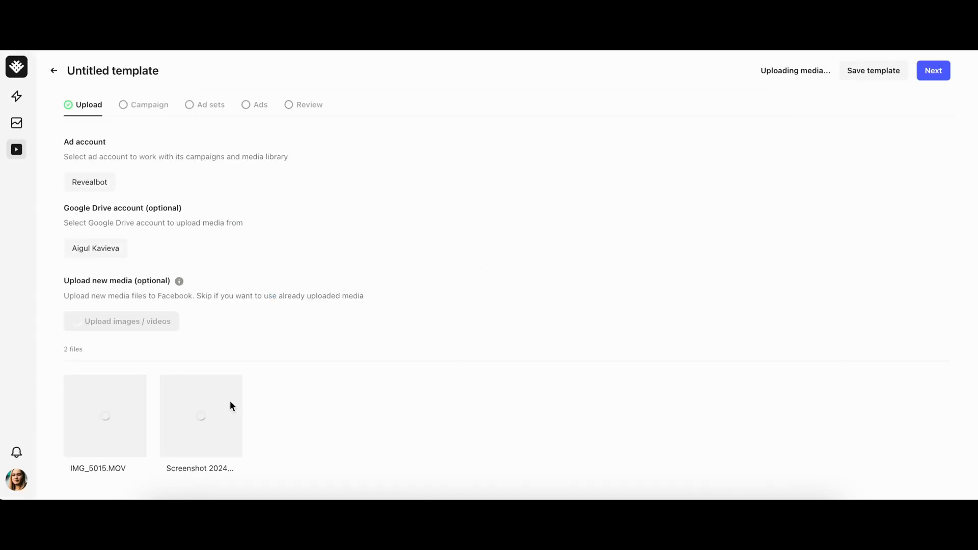
mouse_move(155, 107)
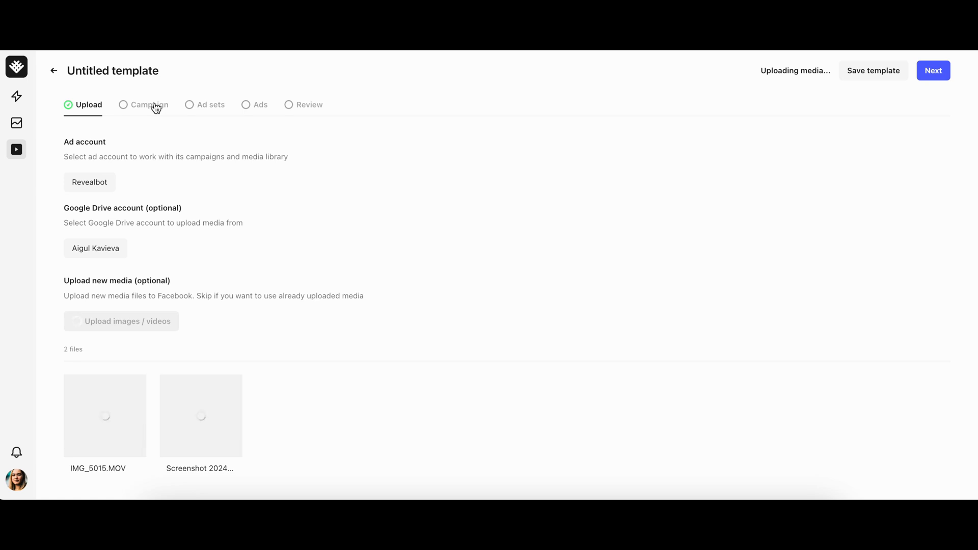
Step: Create a new campaign named 'New campaign' with the Engagement objective
left_click(149, 104)
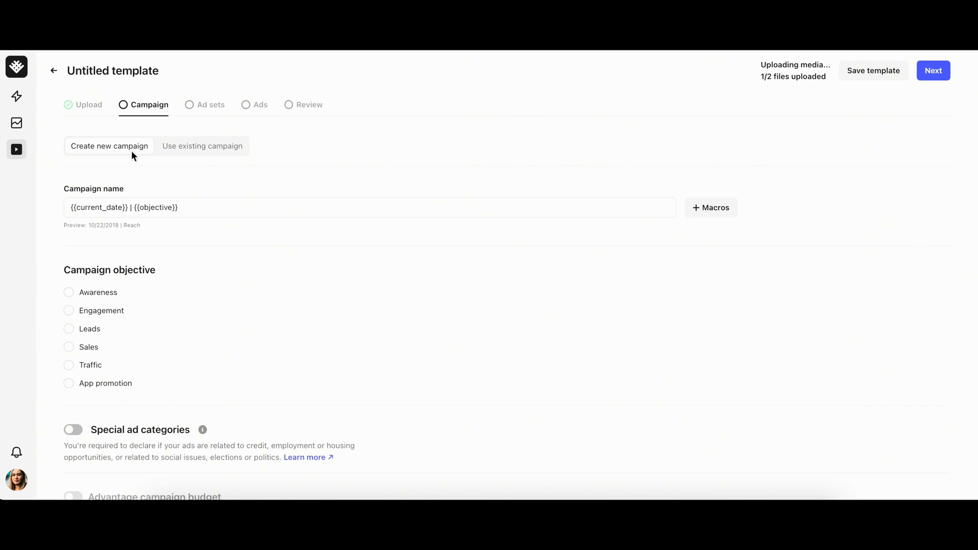
left_click(201, 145)
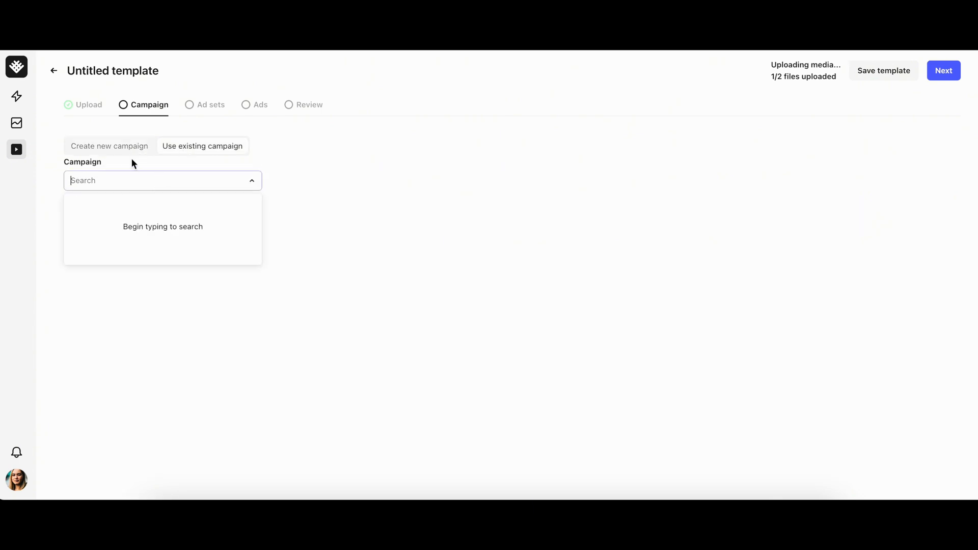
left_click(109, 145)
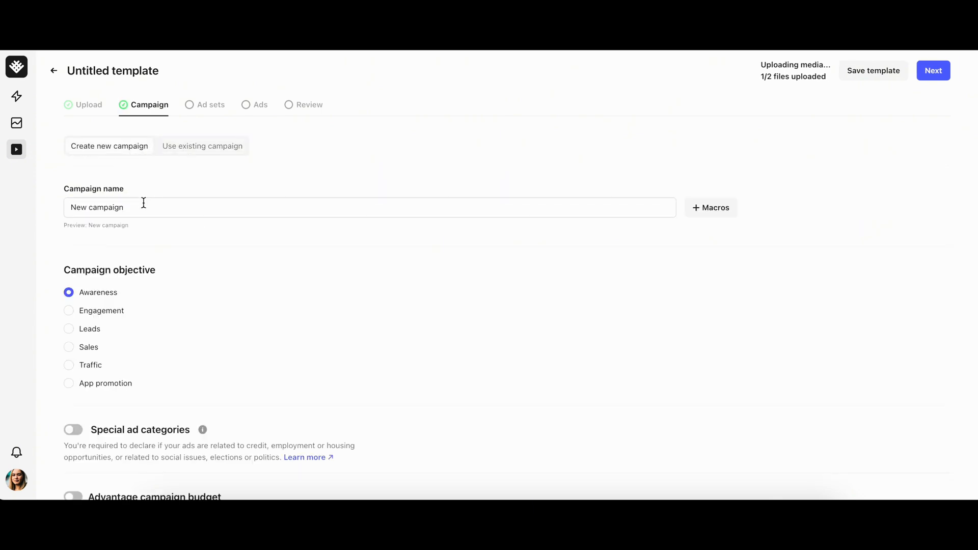
mouse_move(454, 211)
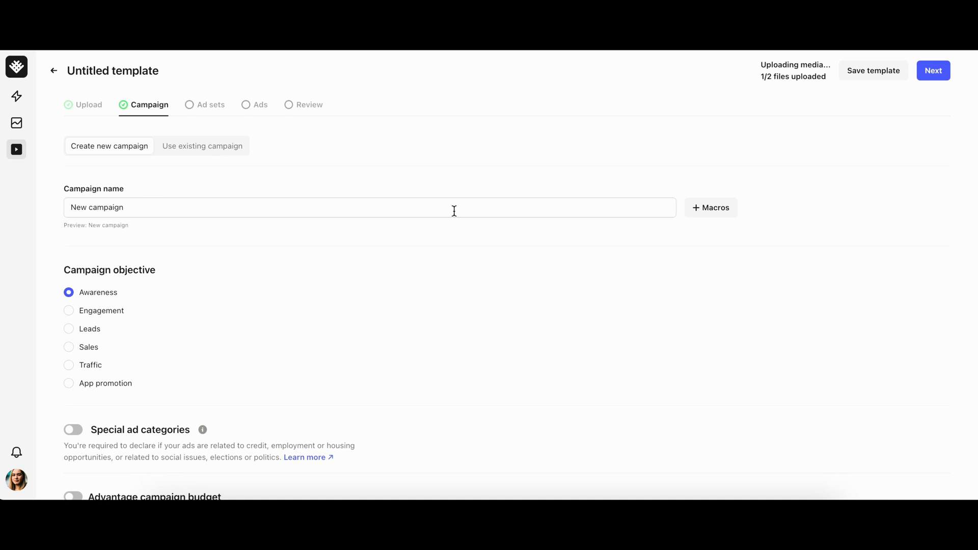
left_click(710, 207)
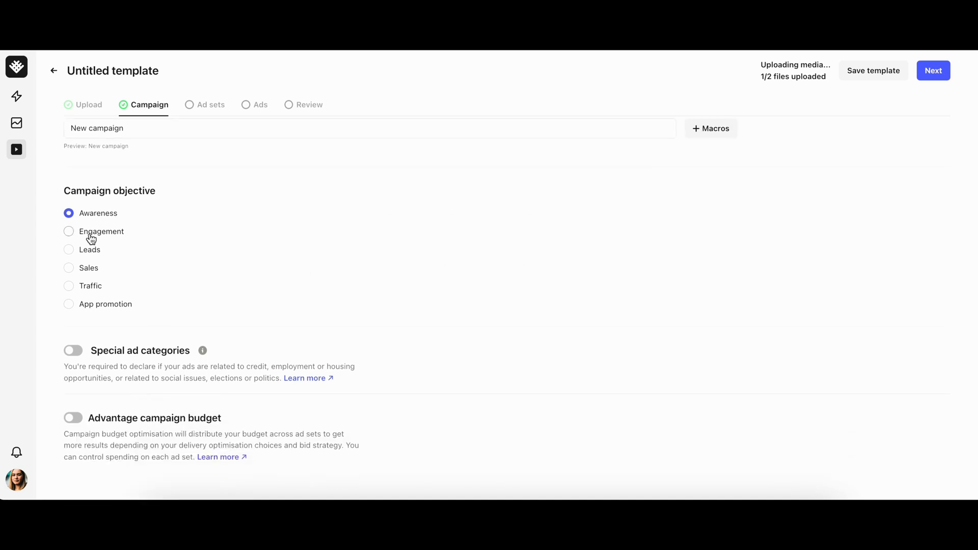
left_click(68, 232)
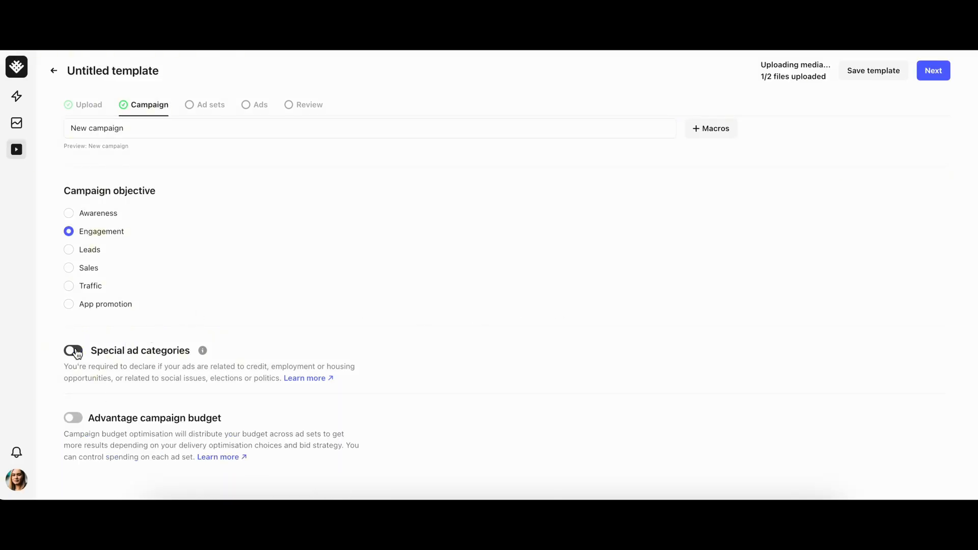
left_click(74, 418)
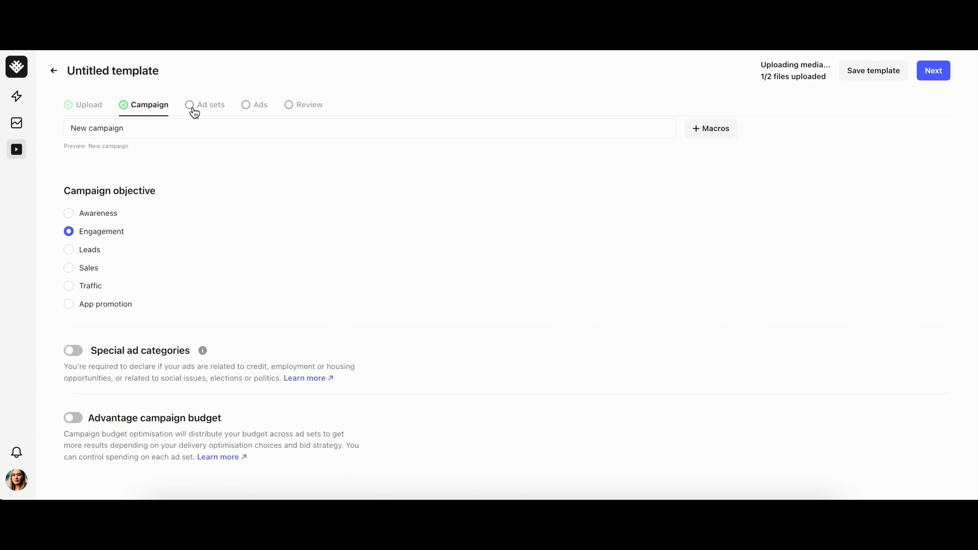
Step: Peek at the ad set name macros, then set the number of ad sets to 2
left_click(210, 104)
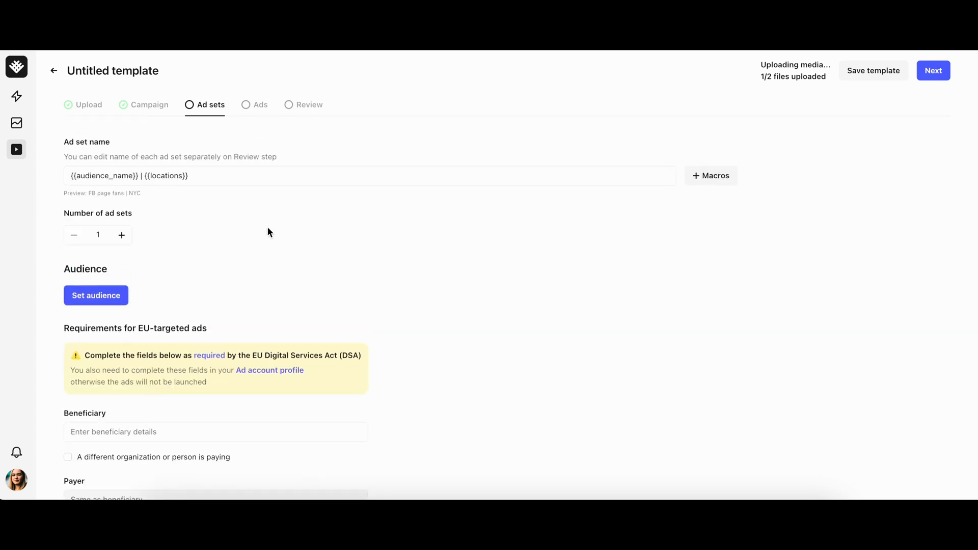
mouse_move(710, 179)
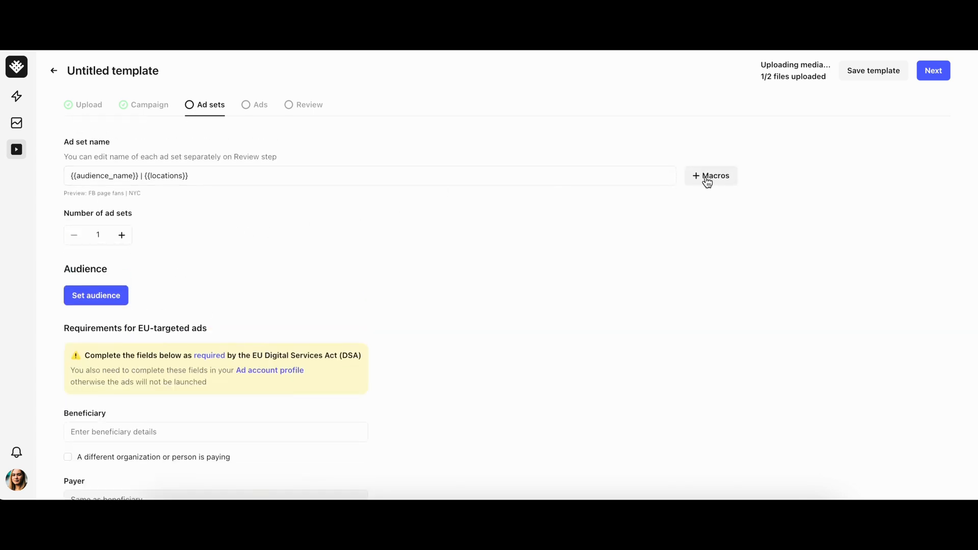
left_click(710, 176)
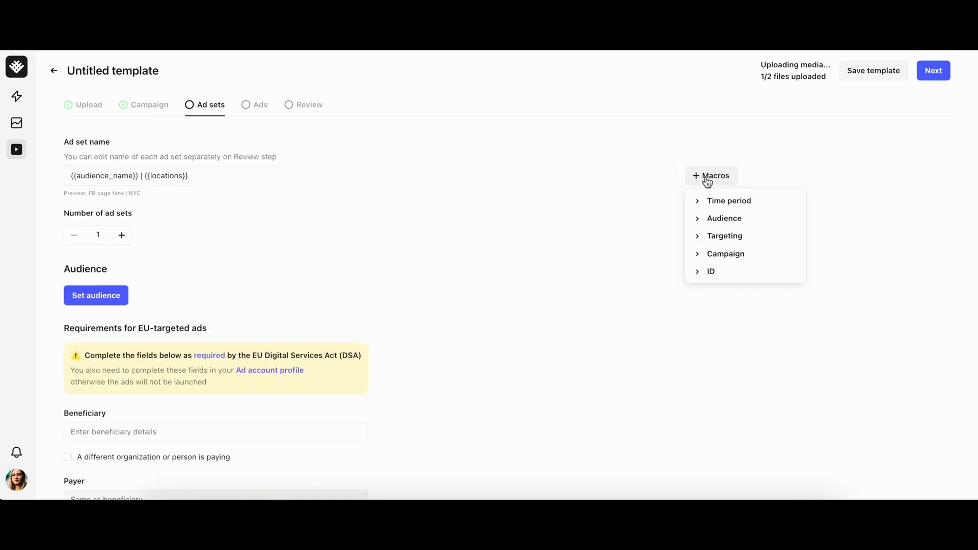
left_click(284, 192)
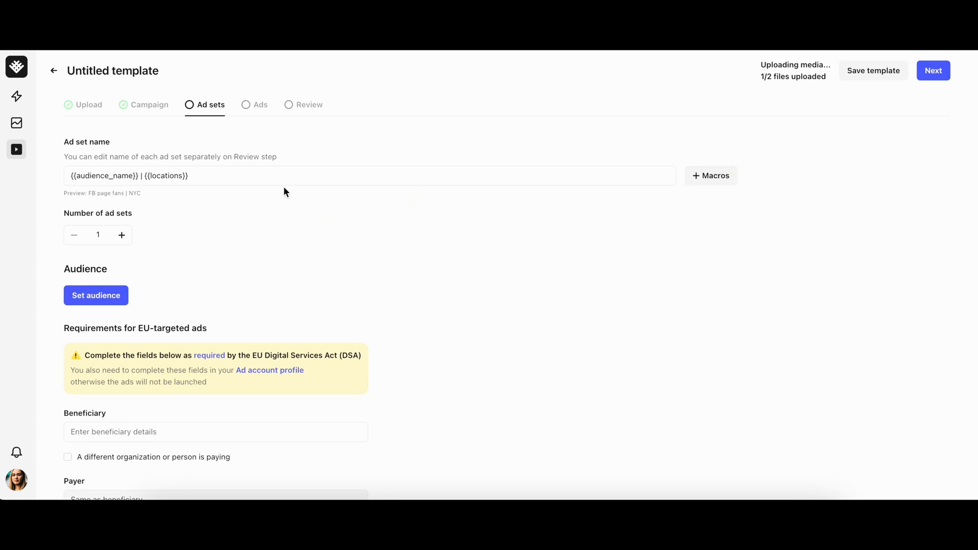
left_click(371, 175)
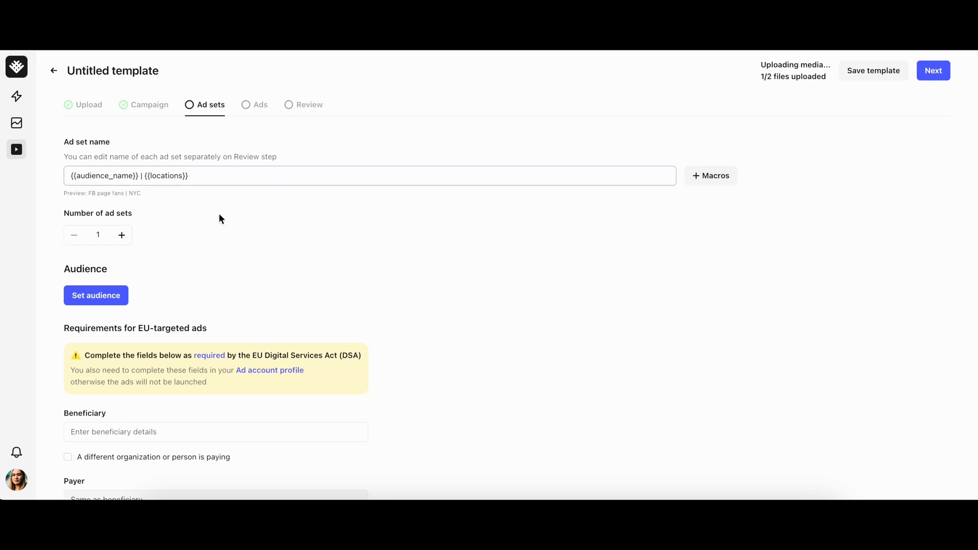
mouse_move(115, 248)
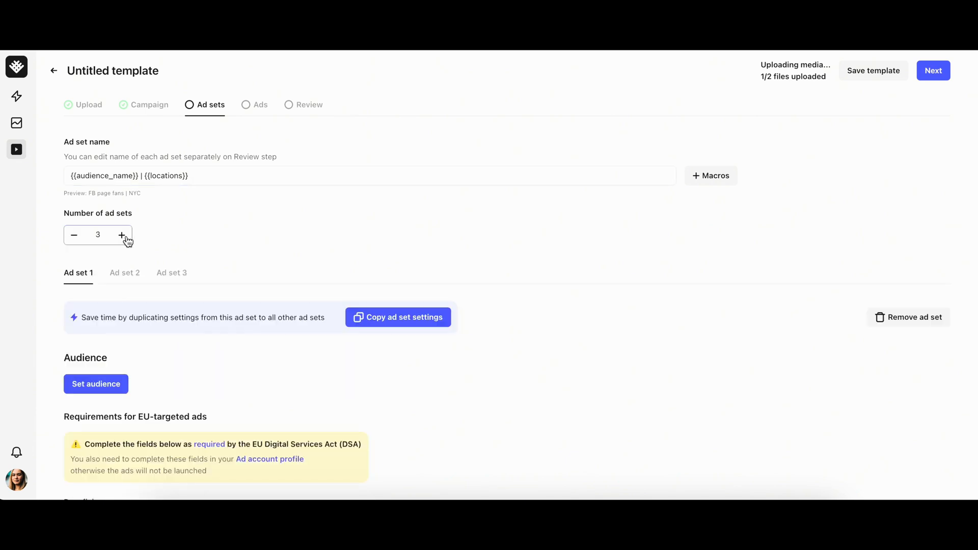
mouse_move(893, 311)
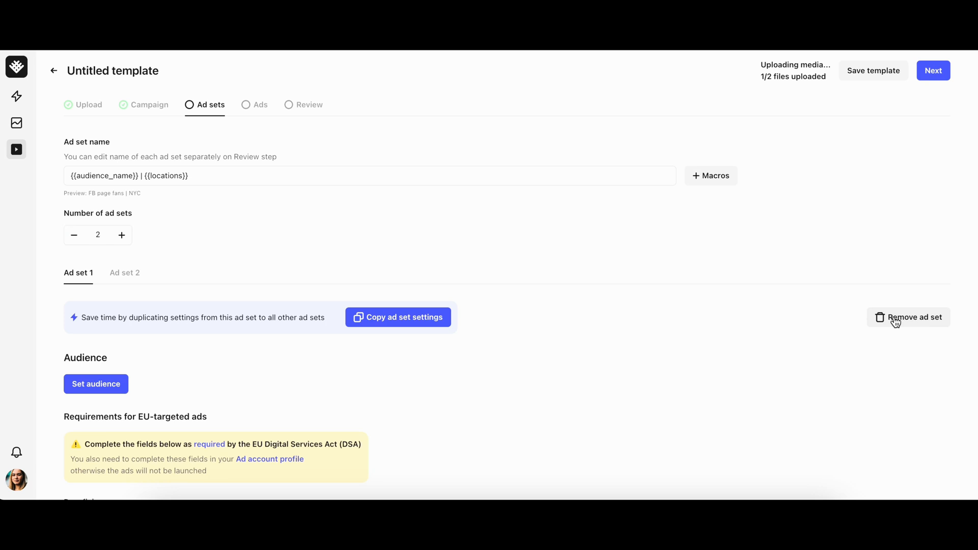
left_click(125, 273)
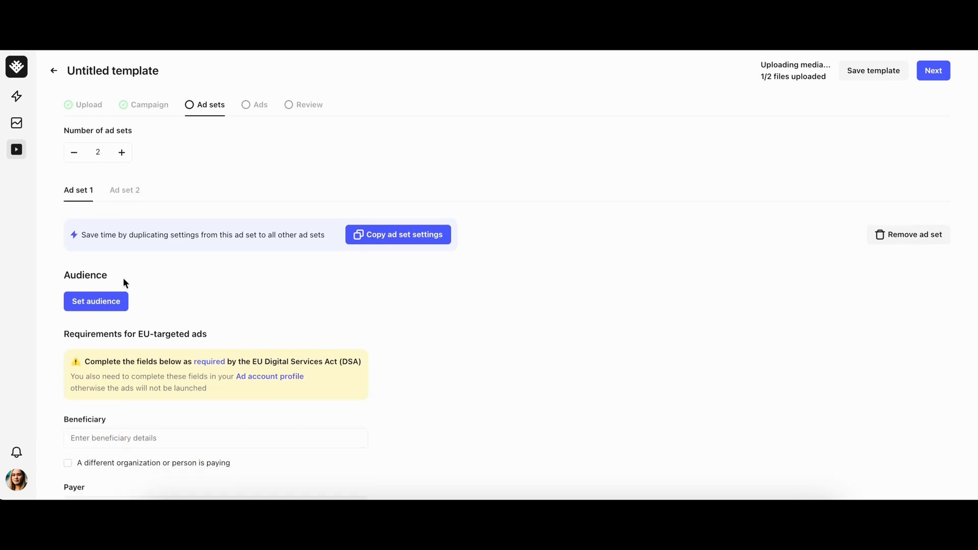
Step: Assign Ad set 1 the saved audience 'USA UK Women 18-35 Beauty - Copy'
left_click(95, 301)
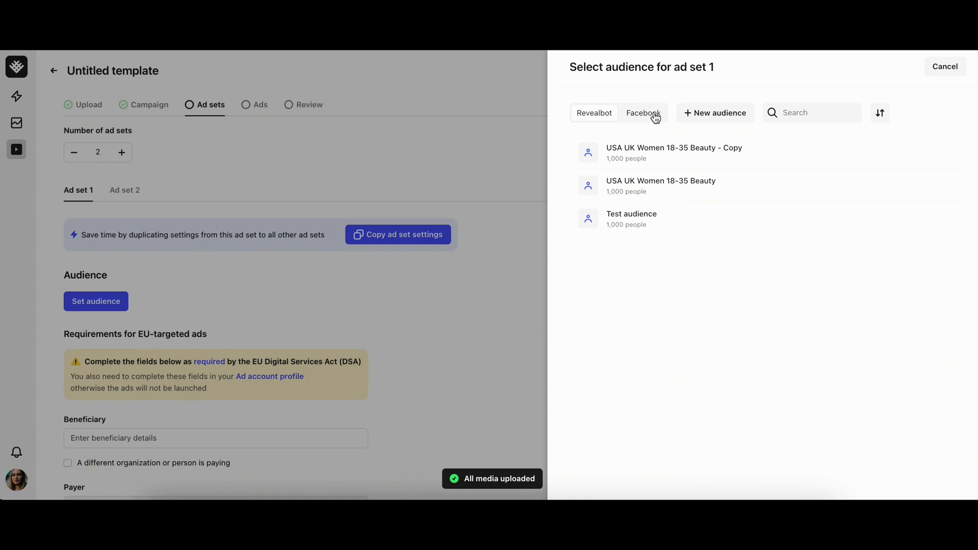
left_click(643, 113)
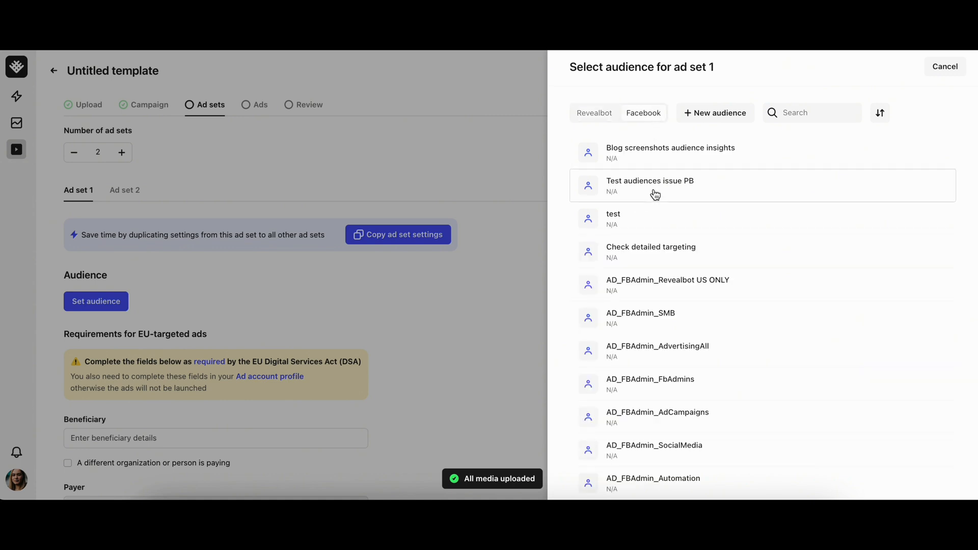
mouse_move(693, 123)
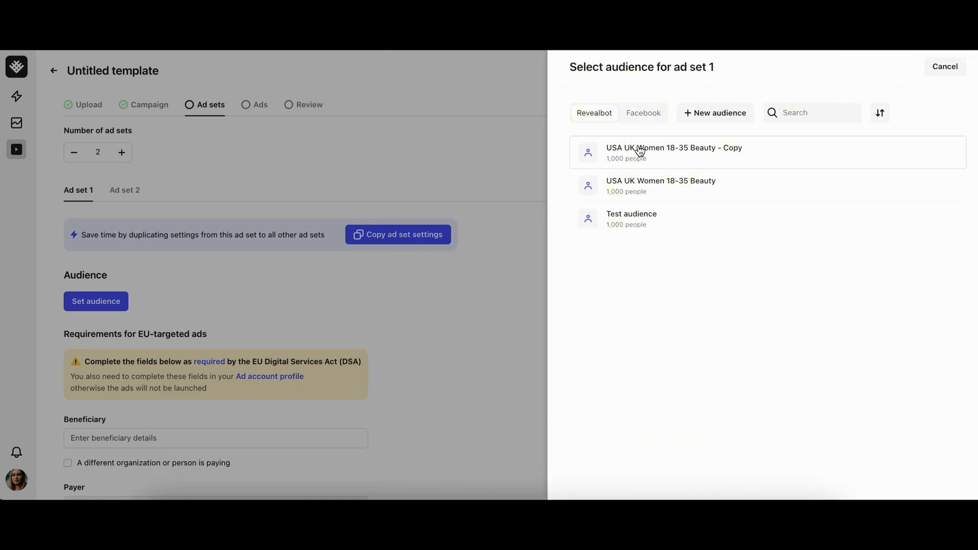
left_click(673, 152)
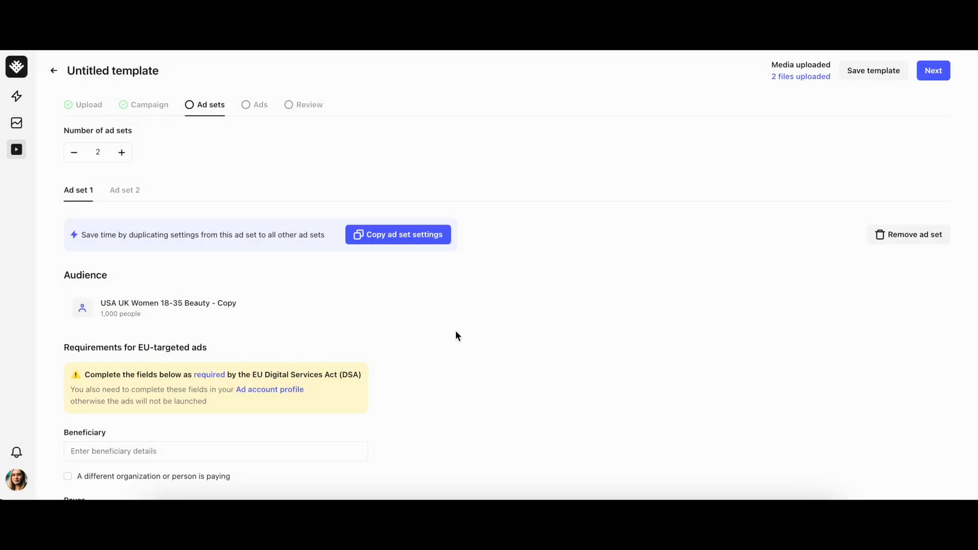
scroll("down", 3)
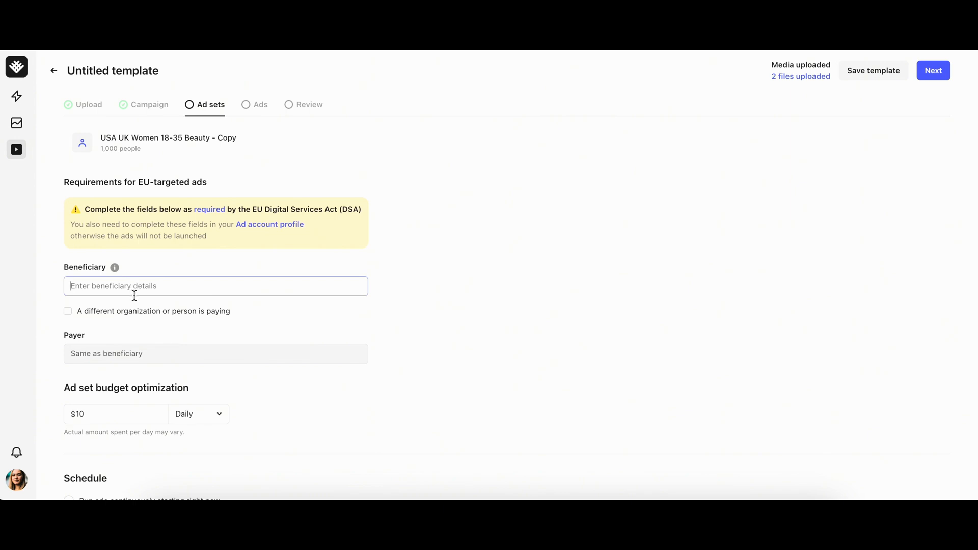
mouse_move(139, 361)
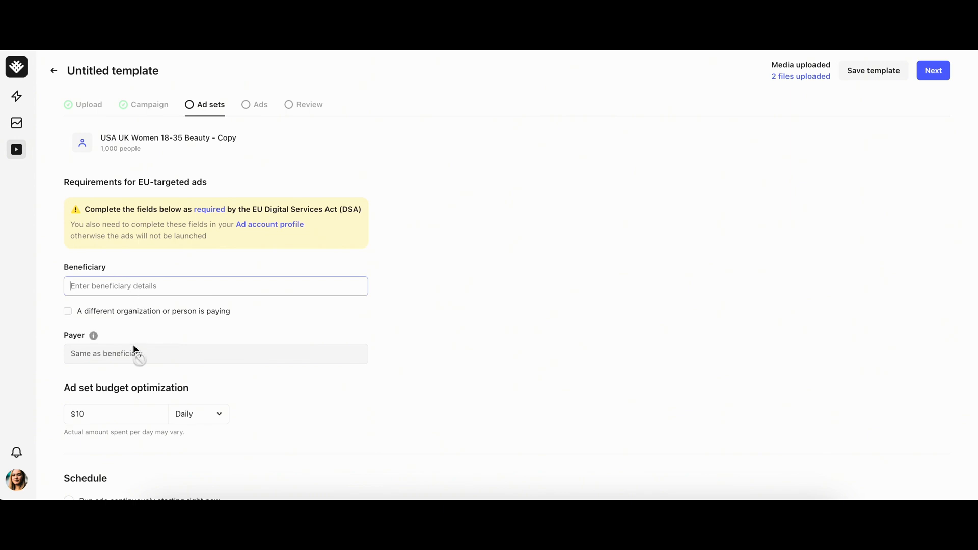
left_click(198, 248)
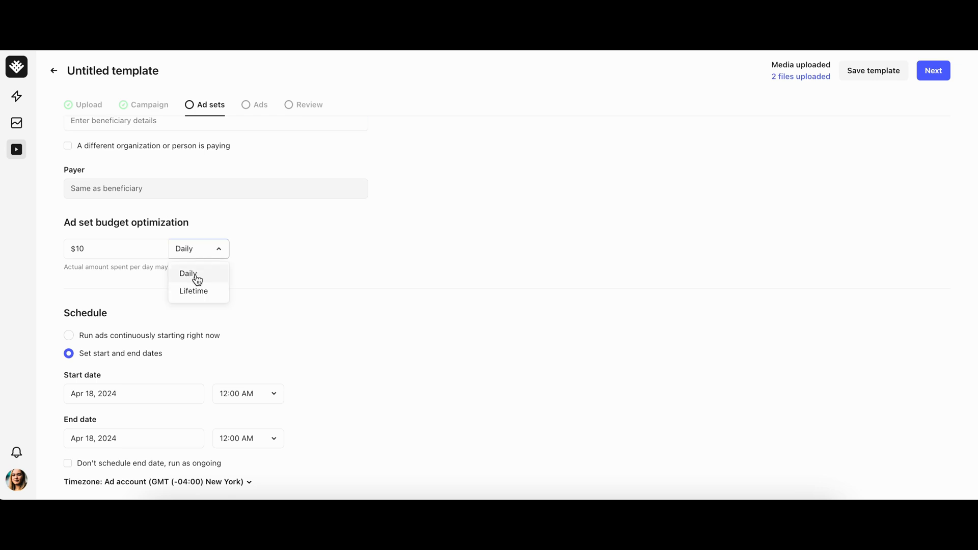
Step: Keep a Daily budget and schedule Ad set 1 from Apr 18, 2024 running ongoing with no end date
left_click(187, 273)
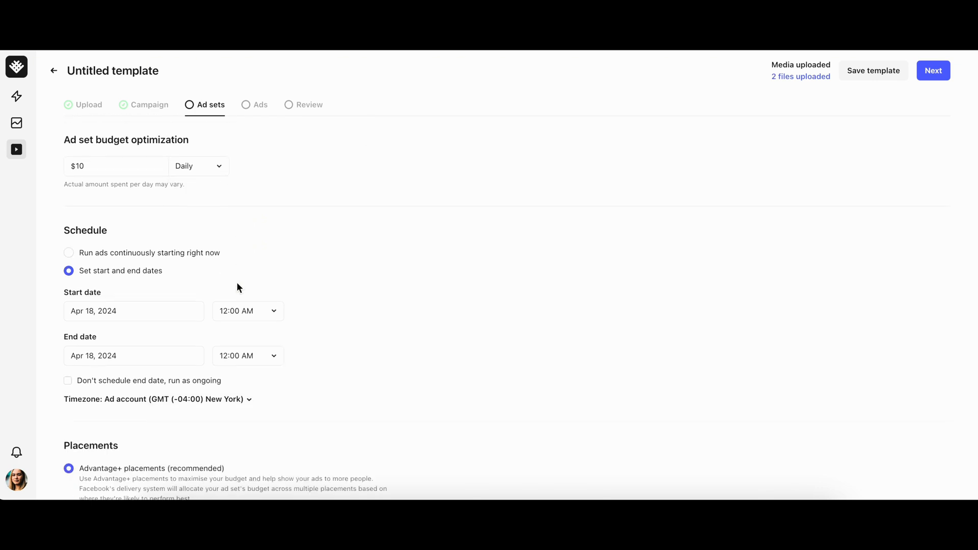
mouse_move(180, 276)
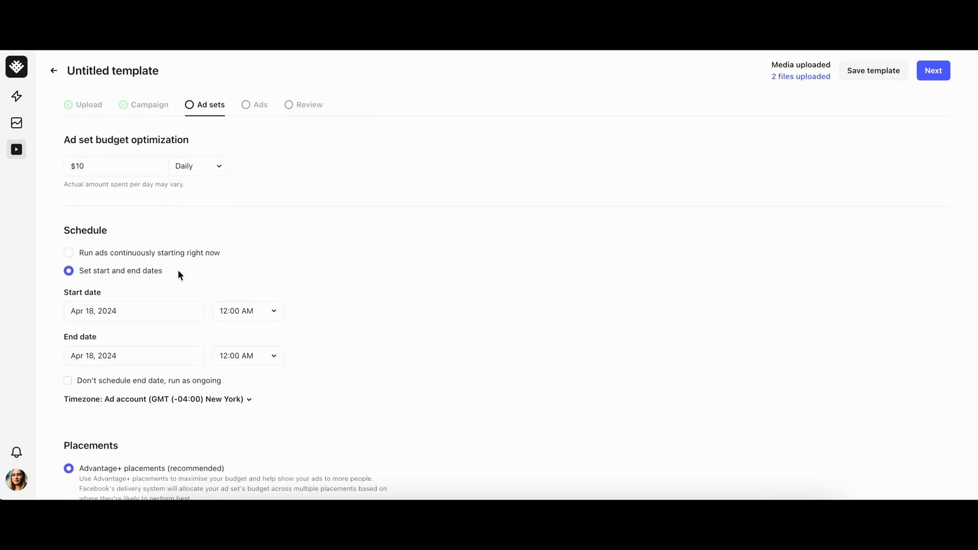
left_click(68, 253)
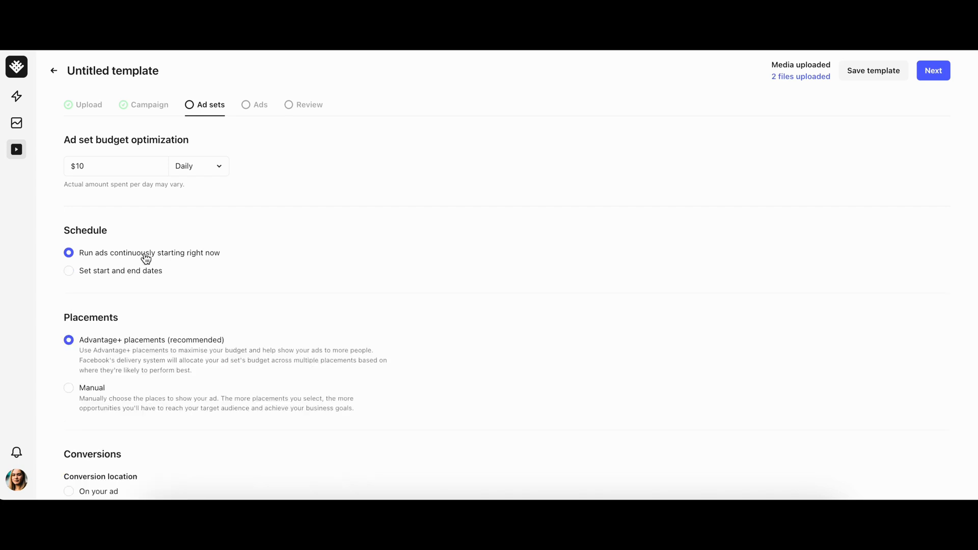
mouse_move(140, 276)
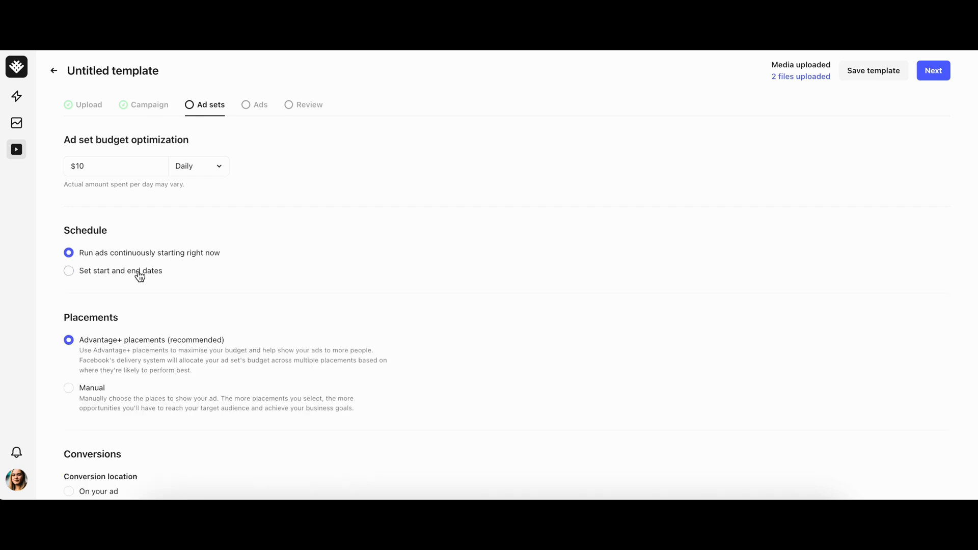
left_click(68, 270)
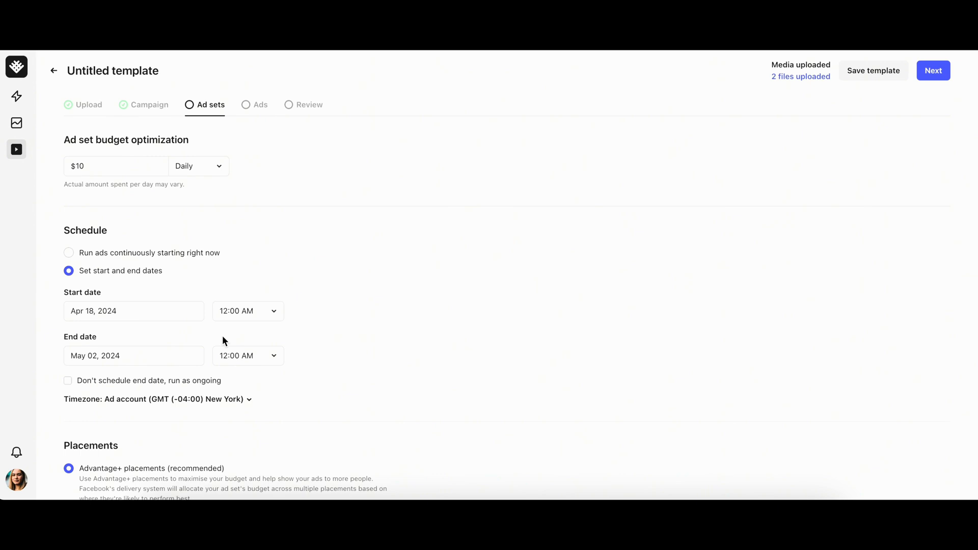
left_click(67, 380)
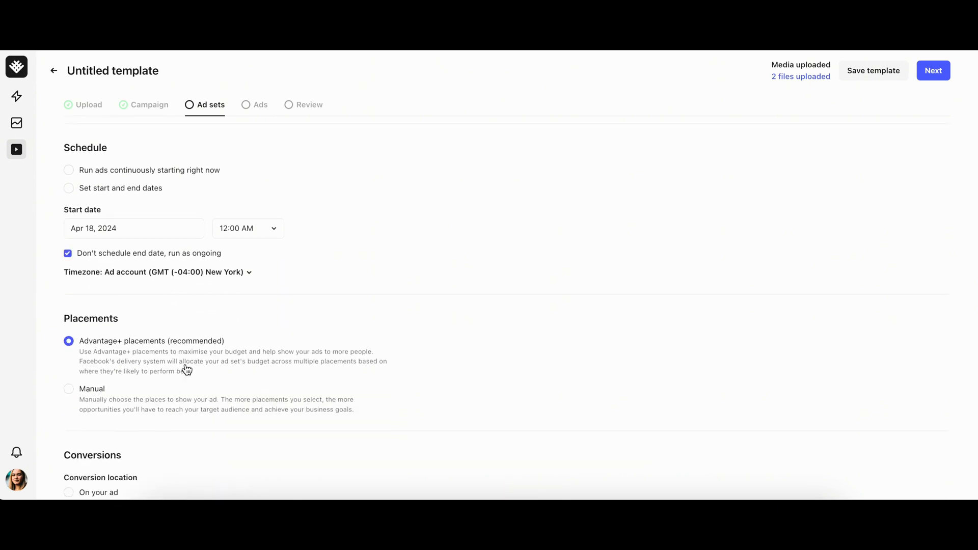
Step: Set Post Engagement optimisation with a $3 cost per result goal and reveal more ad set options
scroll("down", 3)
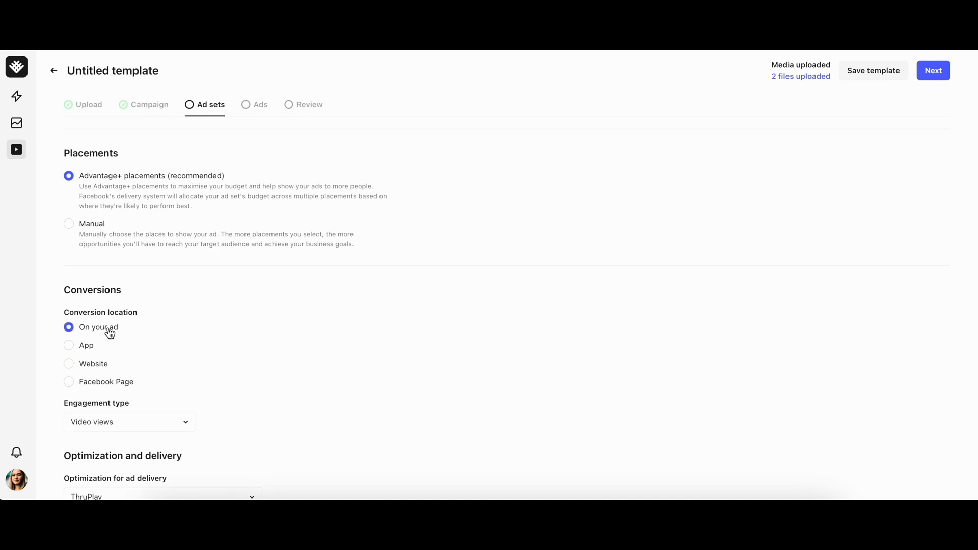
scroll("down", 3)
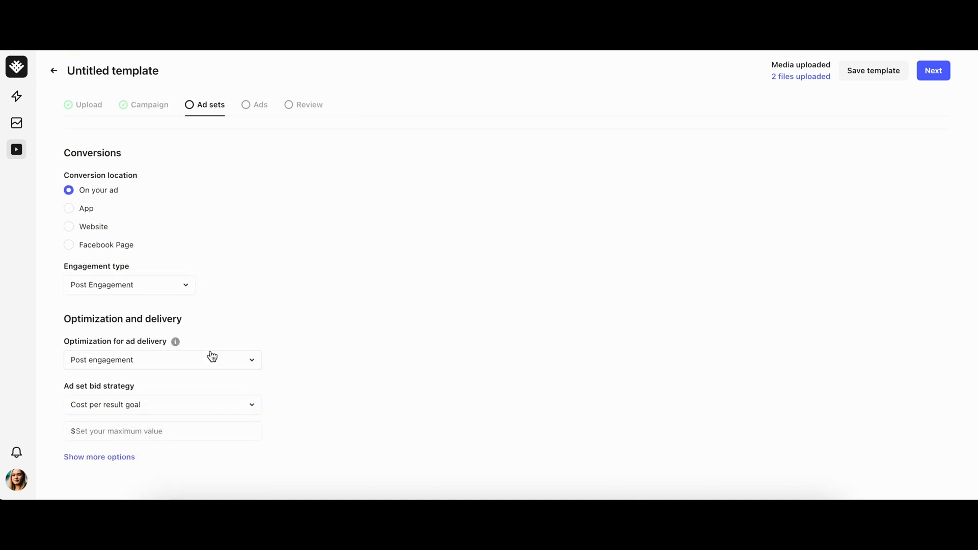
mouse_move(207, 369)
type("5")
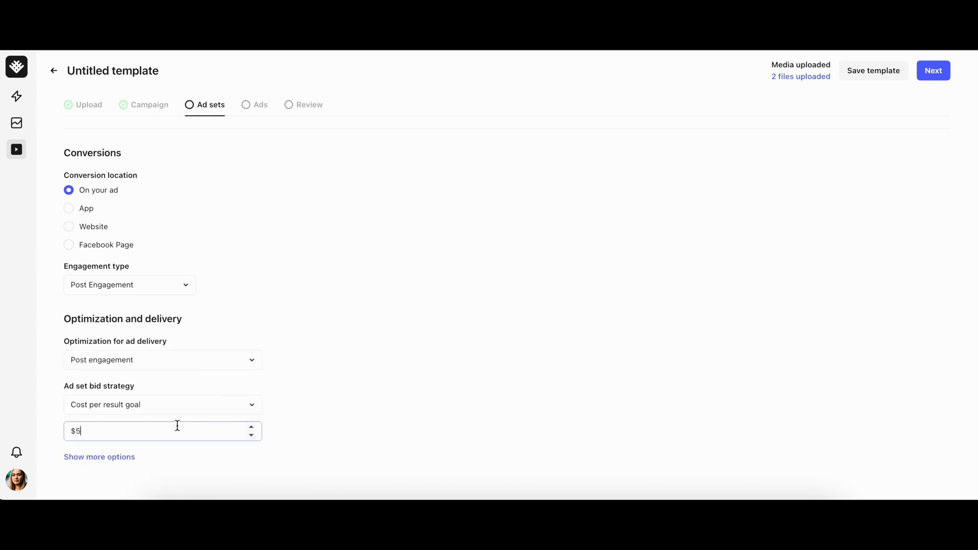
left_click(99, 456)
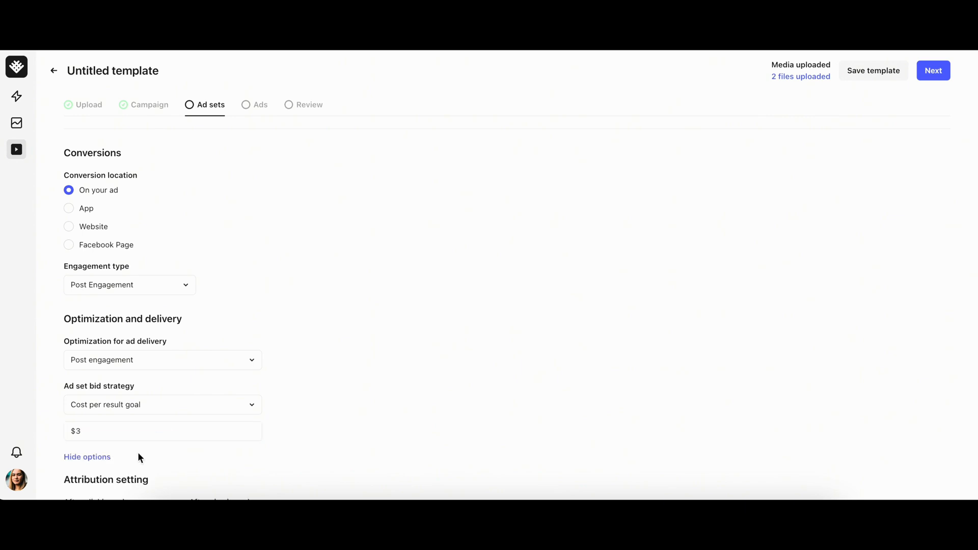
scroll("down", 3)
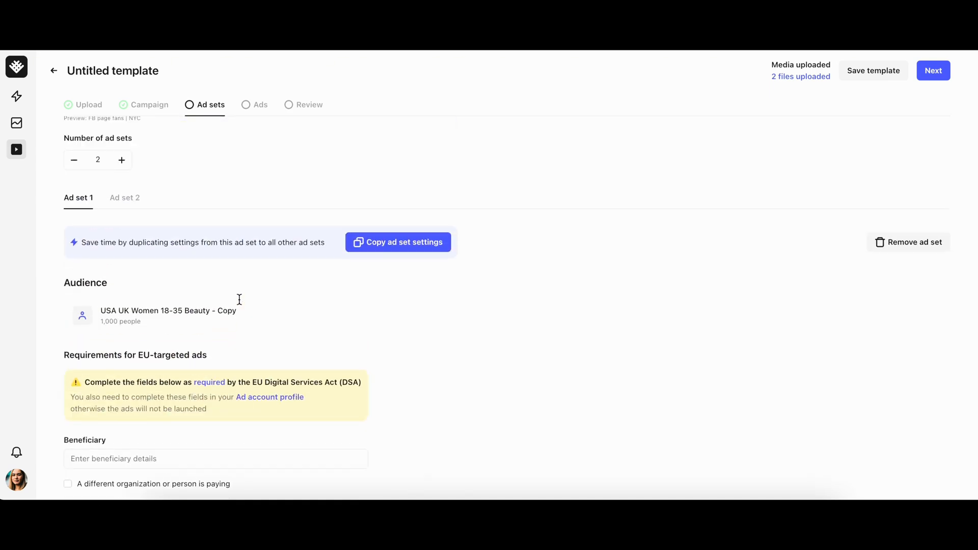
scroll("up", 3)
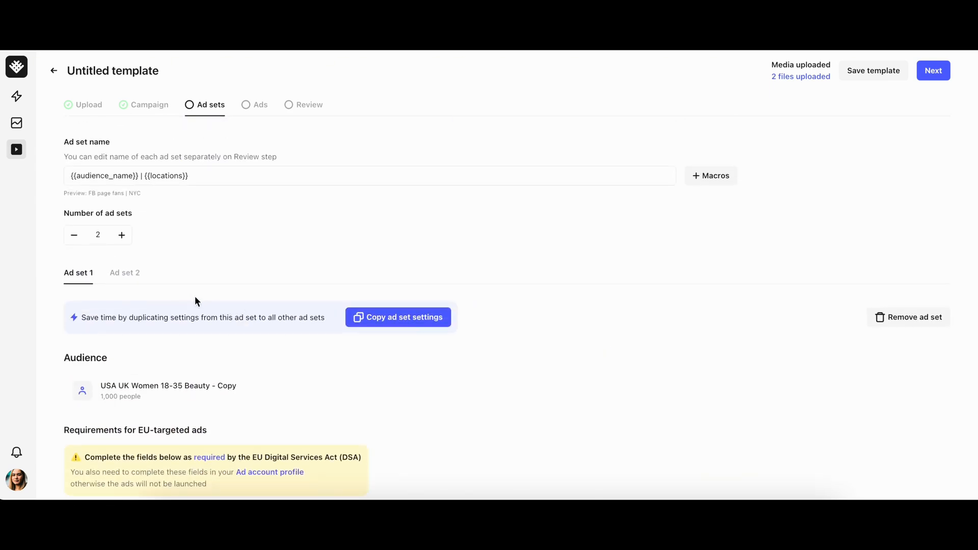
mouse_move(124, 274)
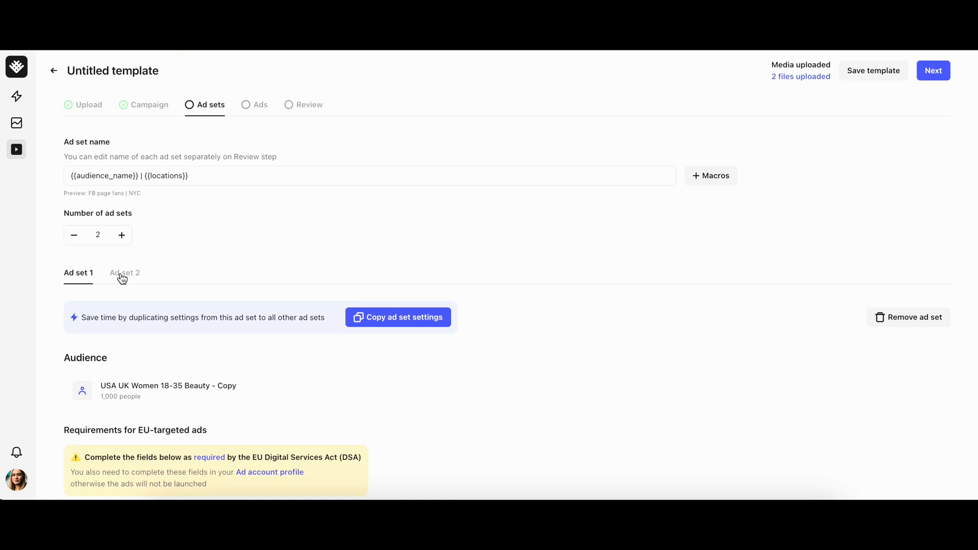
left_click(124, 273)
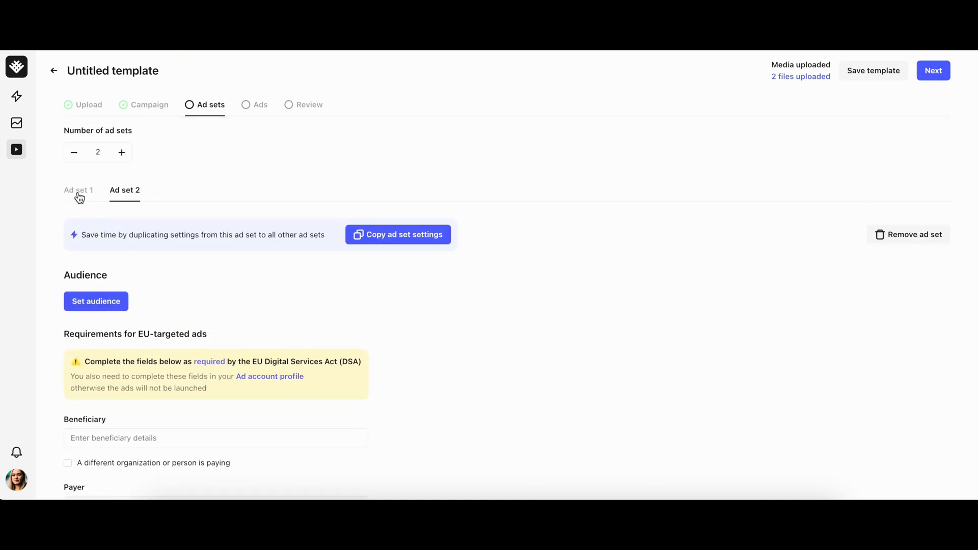
left_click(78, 191)
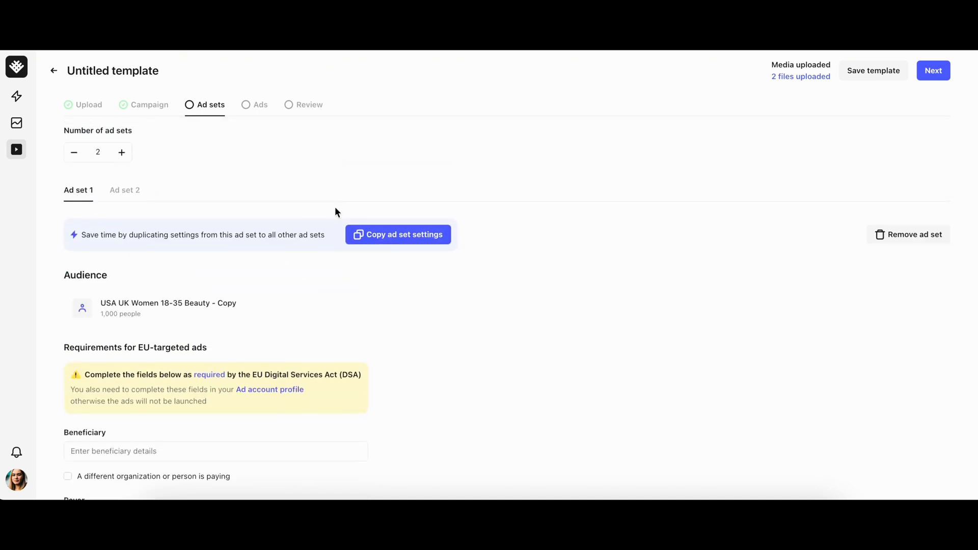
left_click(398, 234)
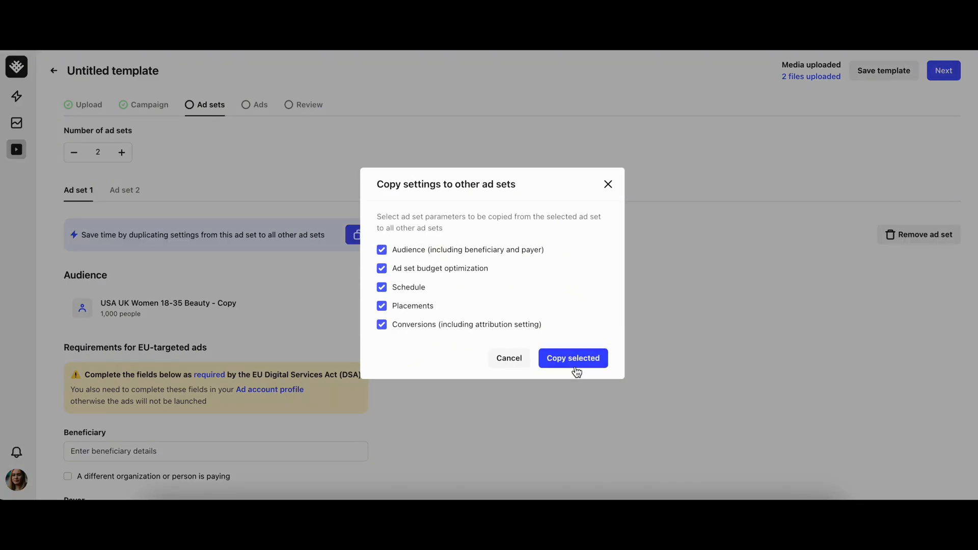
Step: Copy Ad set 1's settings to Ad set 2 and give Ad set 2 the Test audience
left_click(571, 358)
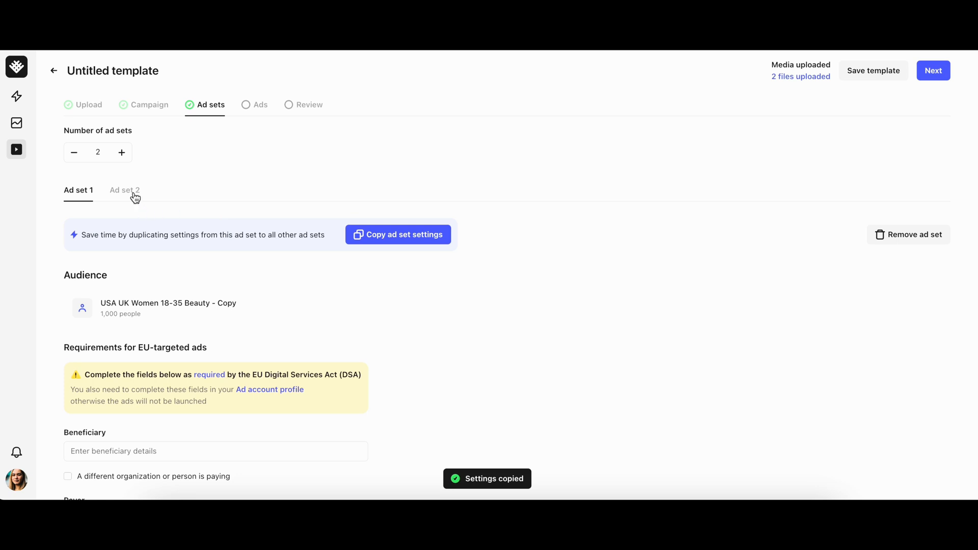
left_click(124, 190)
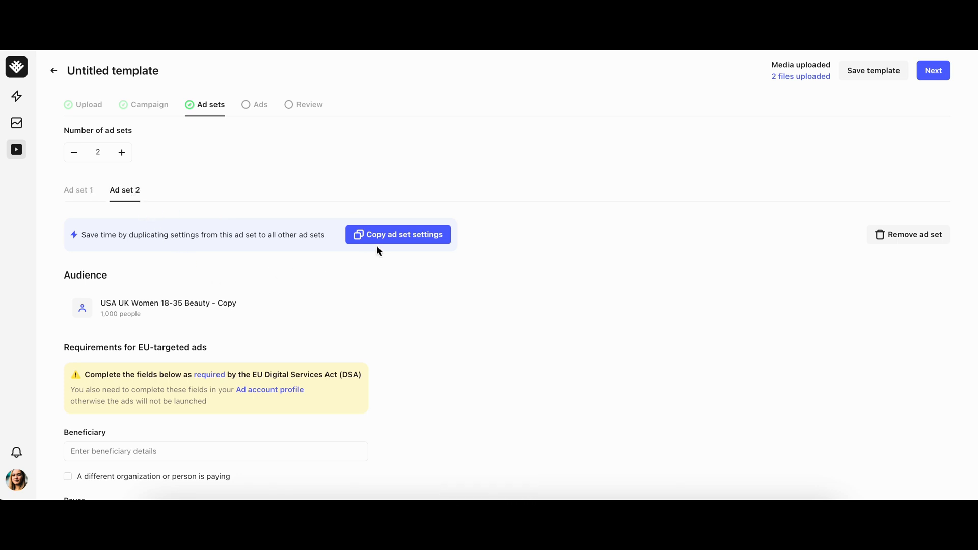
left_click(168, 307)
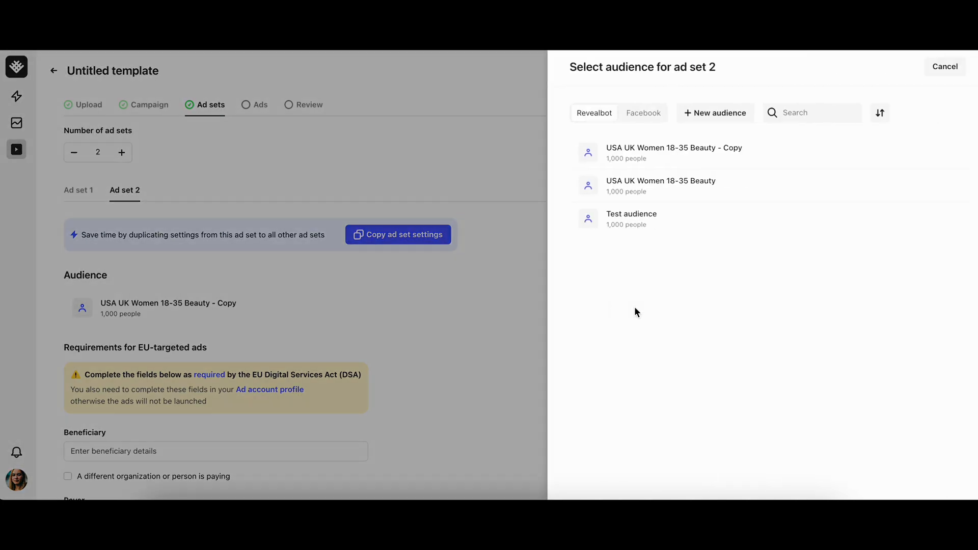
left_click(632, 218)
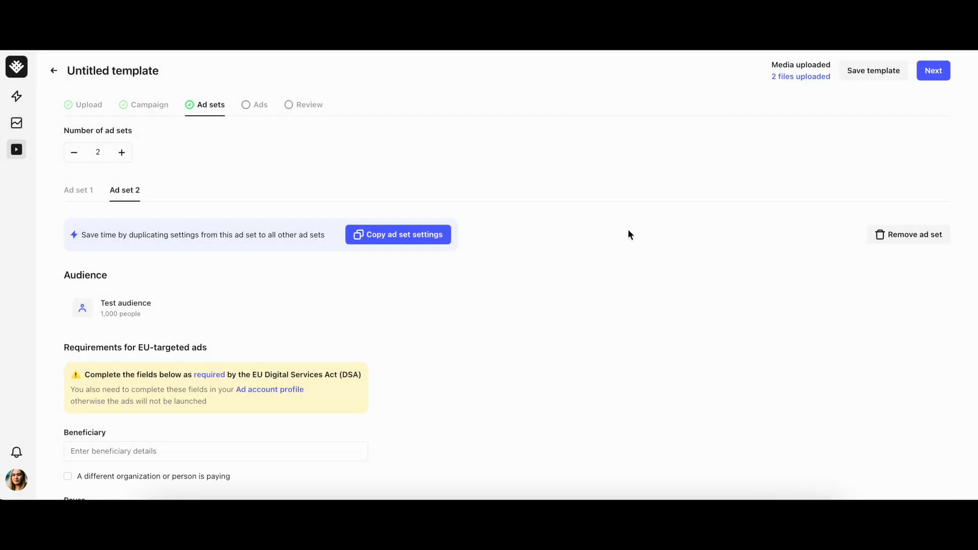
mouse_move(534, 191)
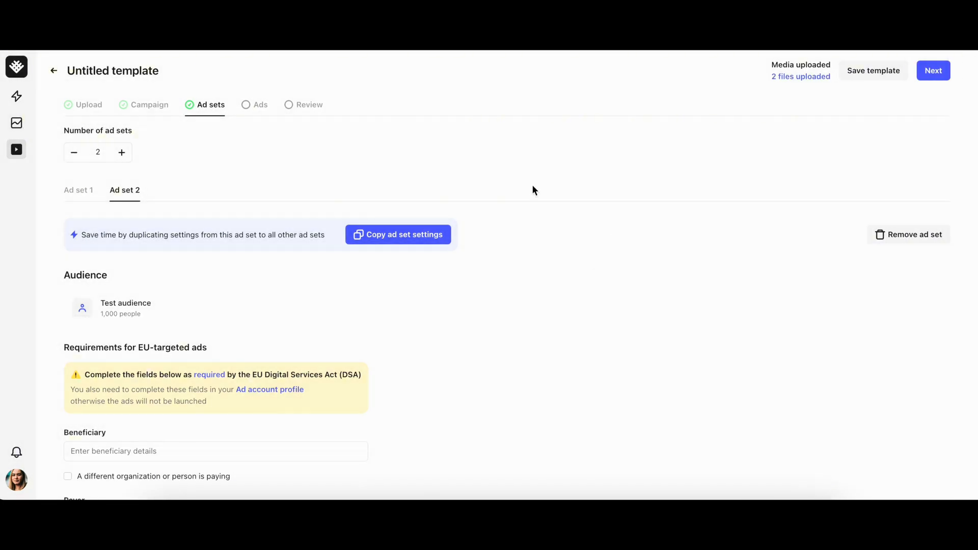
left_click(260, 104)
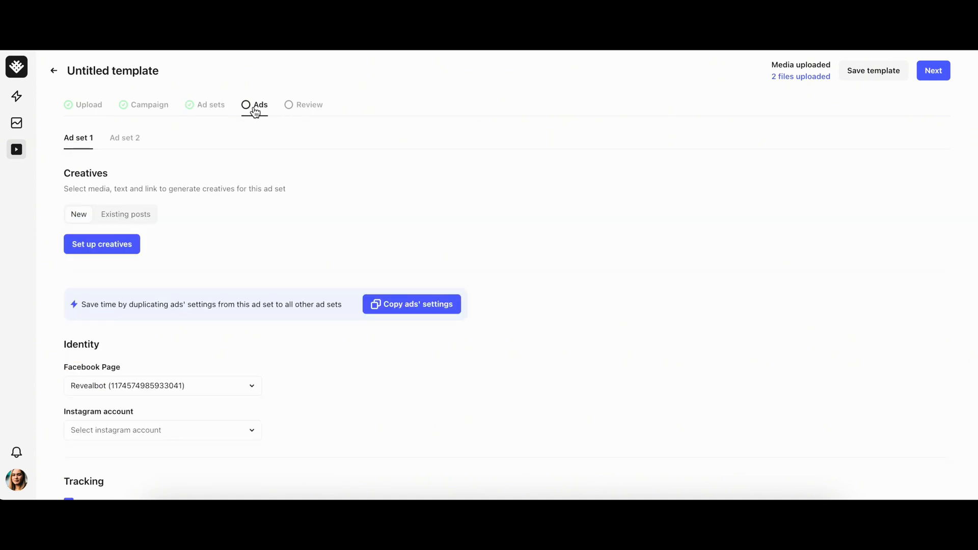
mouse_move(261, 148)
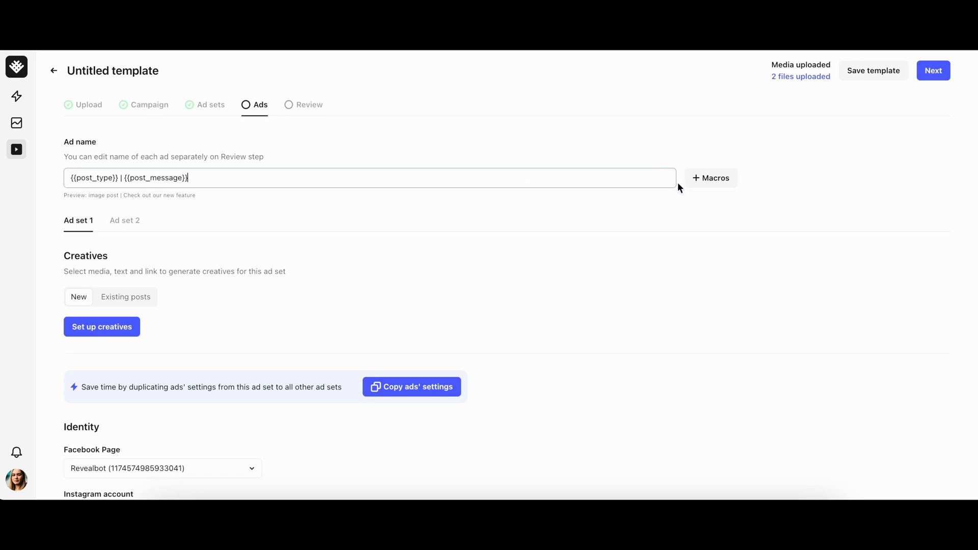
Step: Check the ad name macros and creative source options, then begin new creatives for Ad set 1
left_click(710, 177)
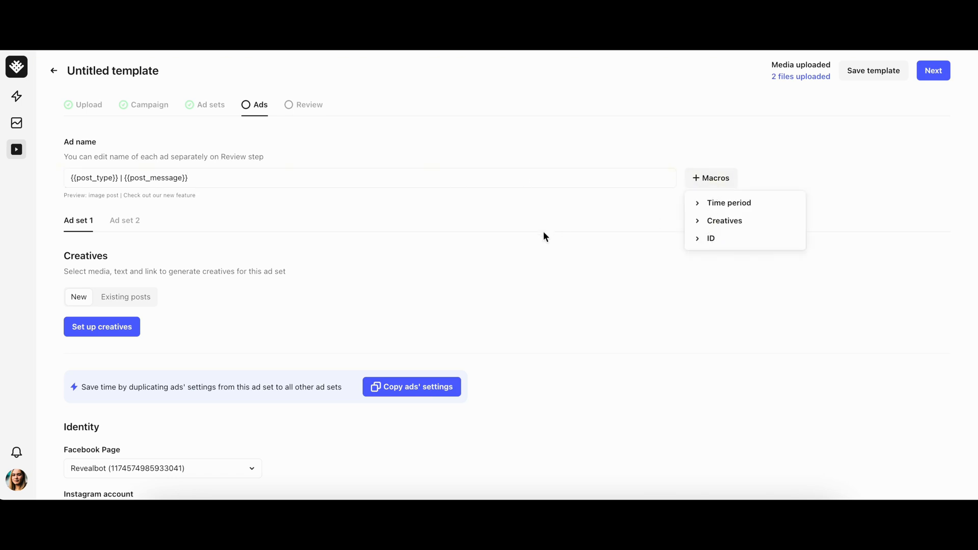
left_click(288, 265)
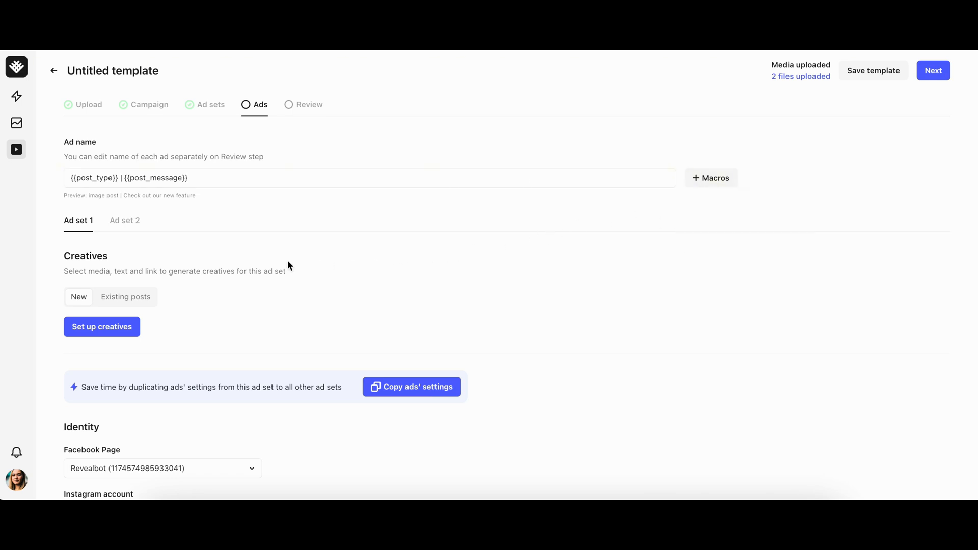
mouse_move(124, 296)
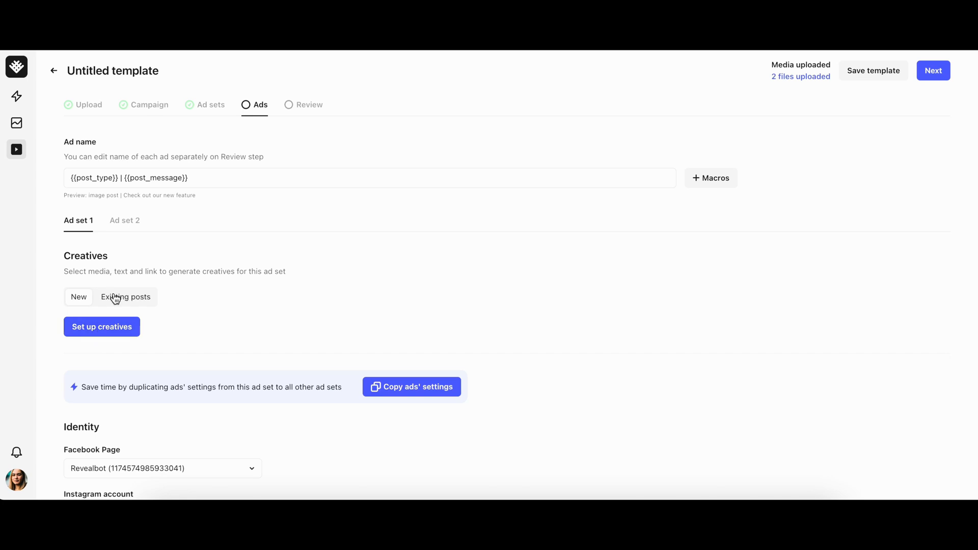
left_click(125, 297)
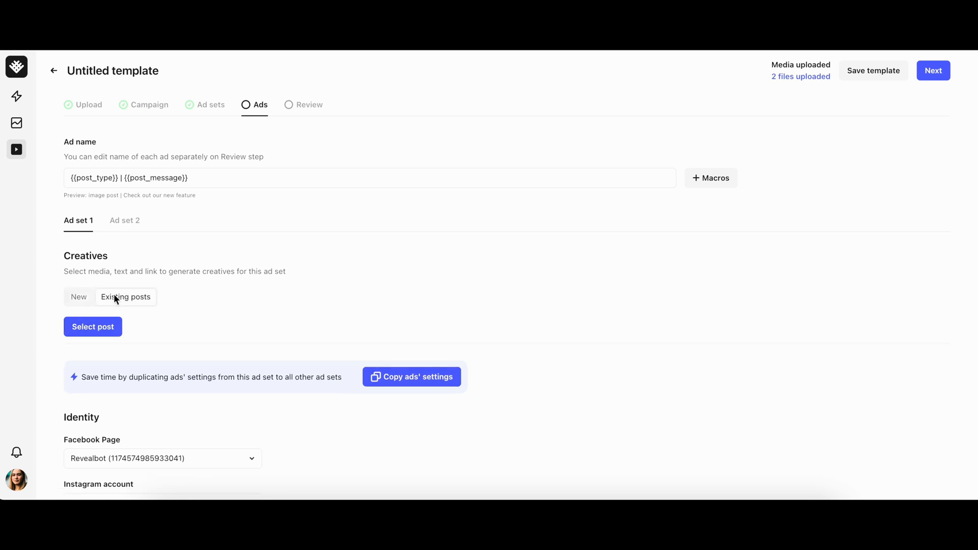
left_click(102, 327)
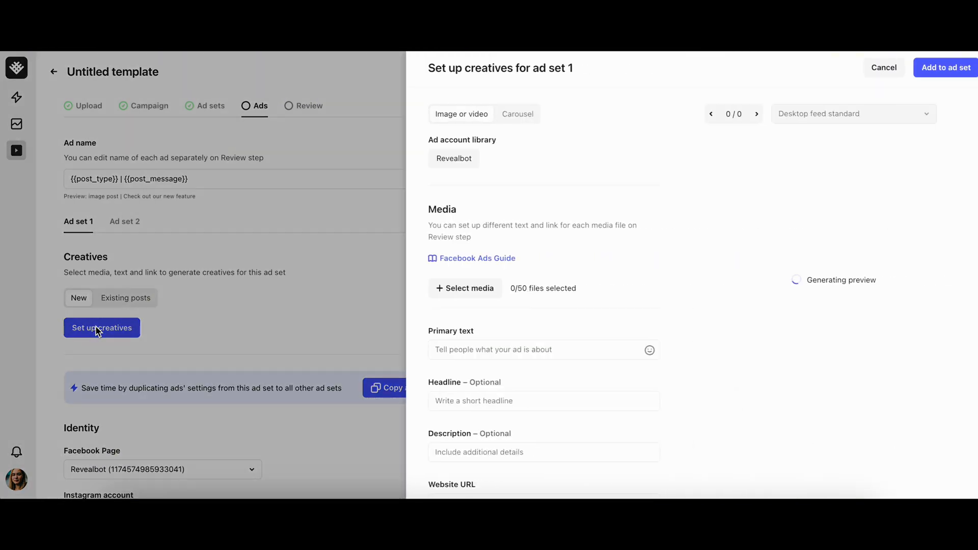
Step: Choose the screenshot image from the media library as the creative's media
scroll("down", 3)
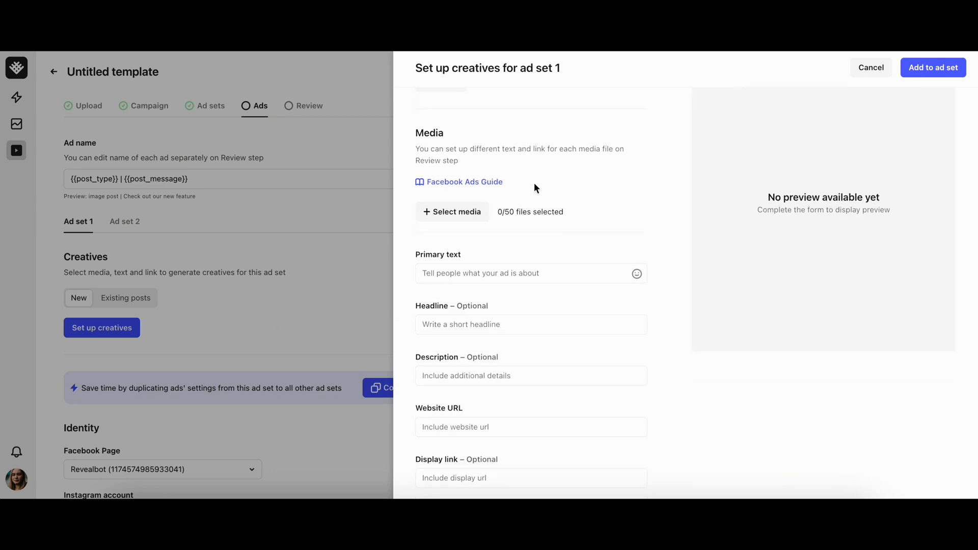
scroll("down", 3)
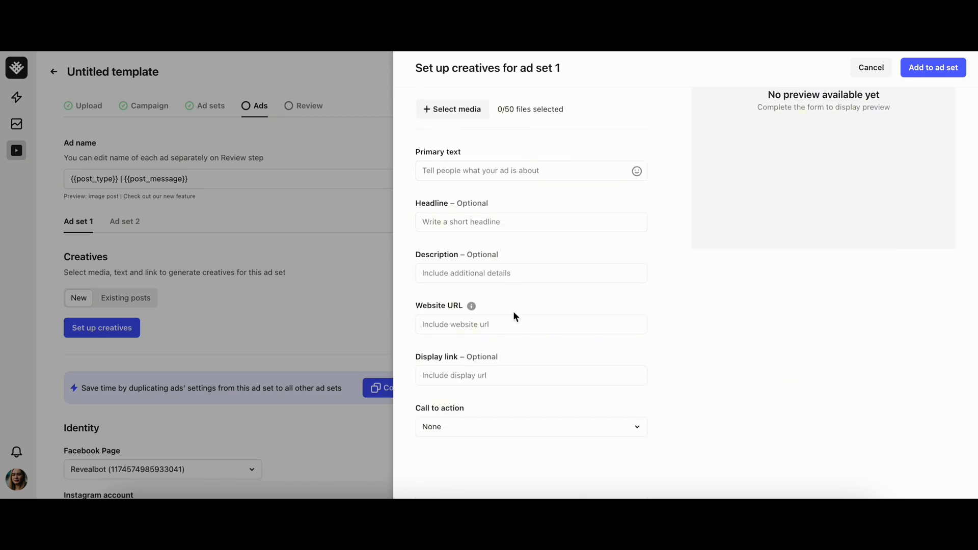
scroll("up", 3)
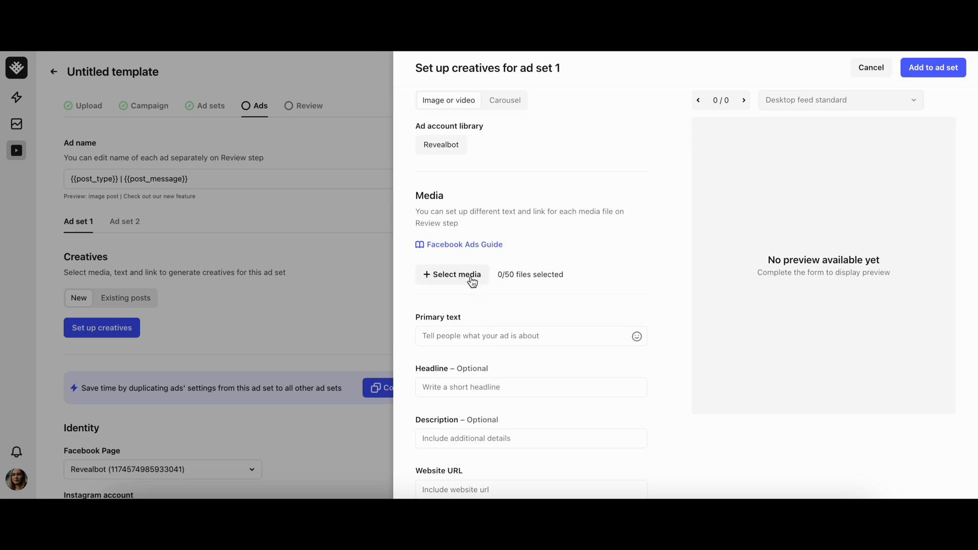
left_click(452, 274)
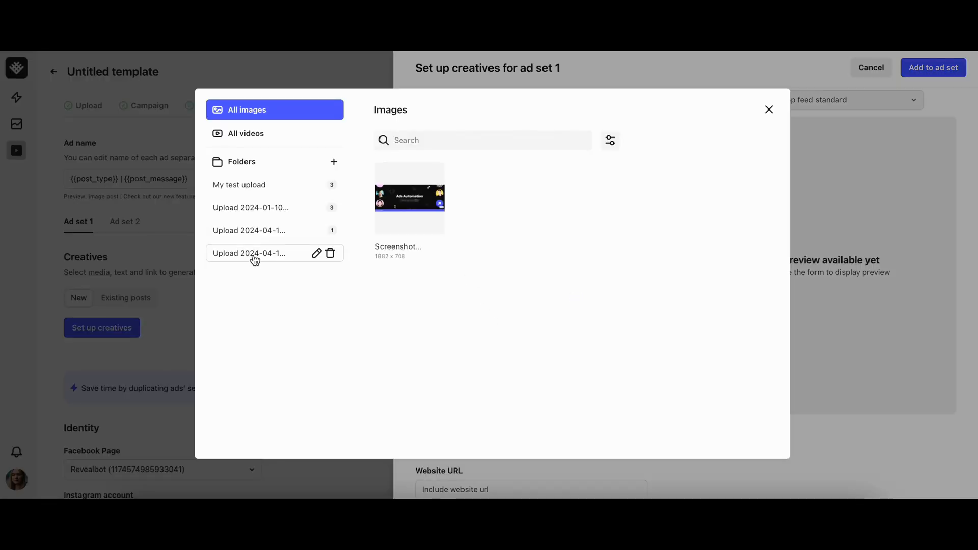
left_click(408, 196)
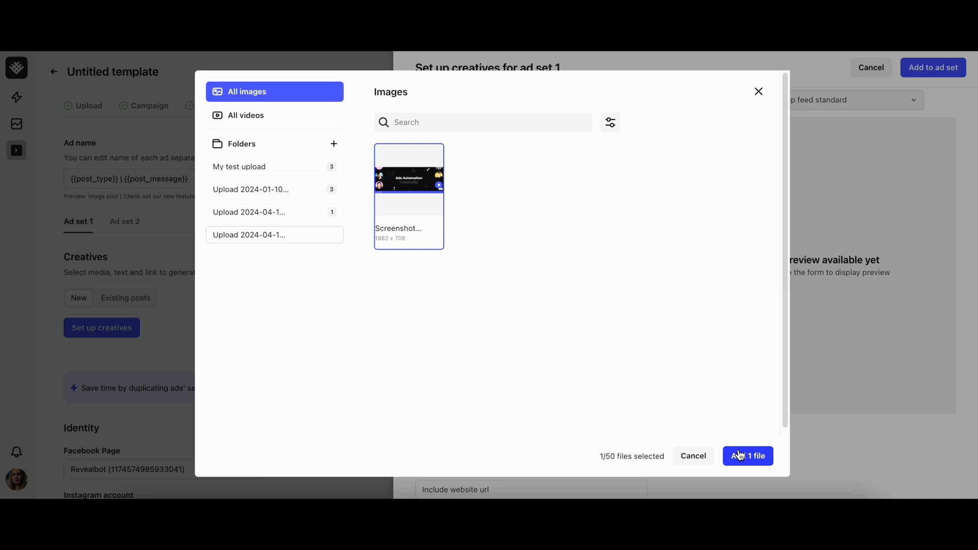
left_click(747, 456)
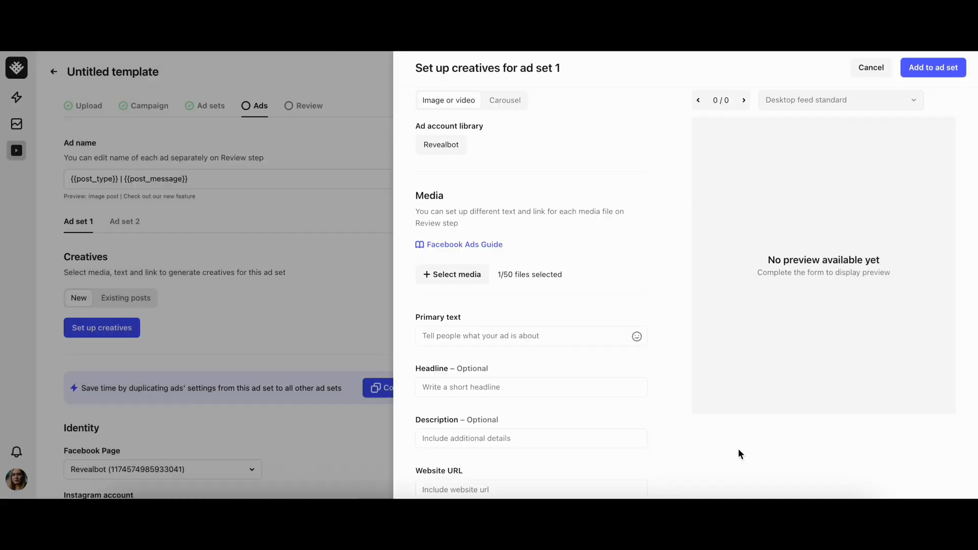
left_click(451, 274)
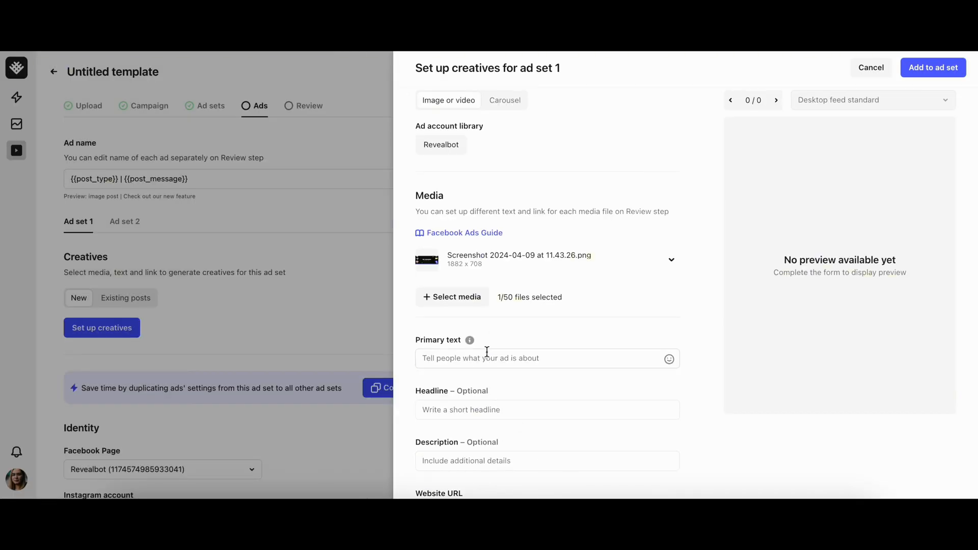
type("Dear Community, get ready for an exciting revival!")
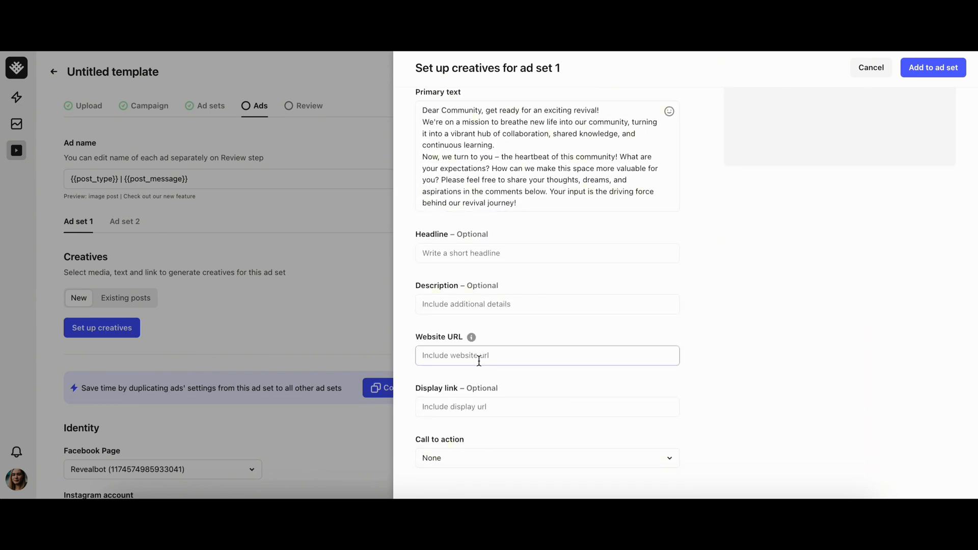
type("www.reveal")
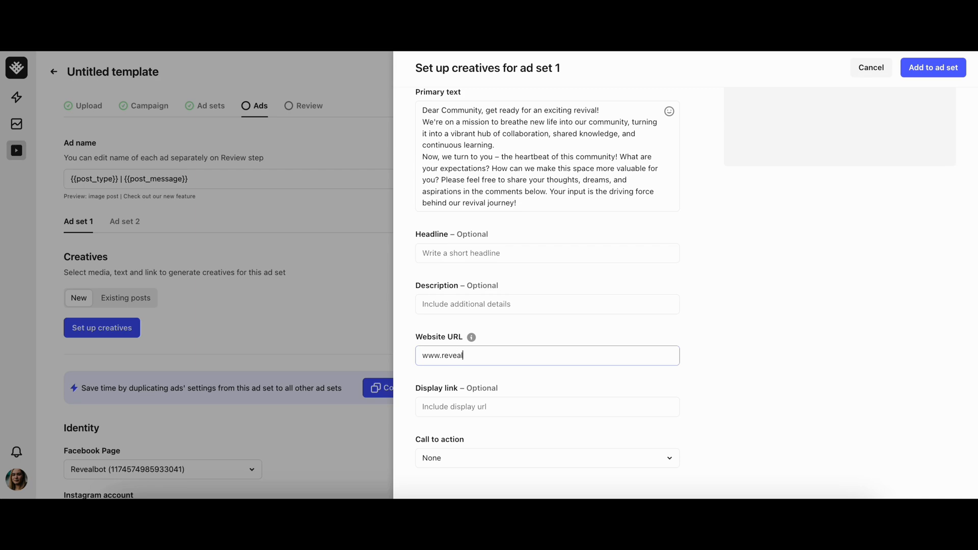
type("bot.com")
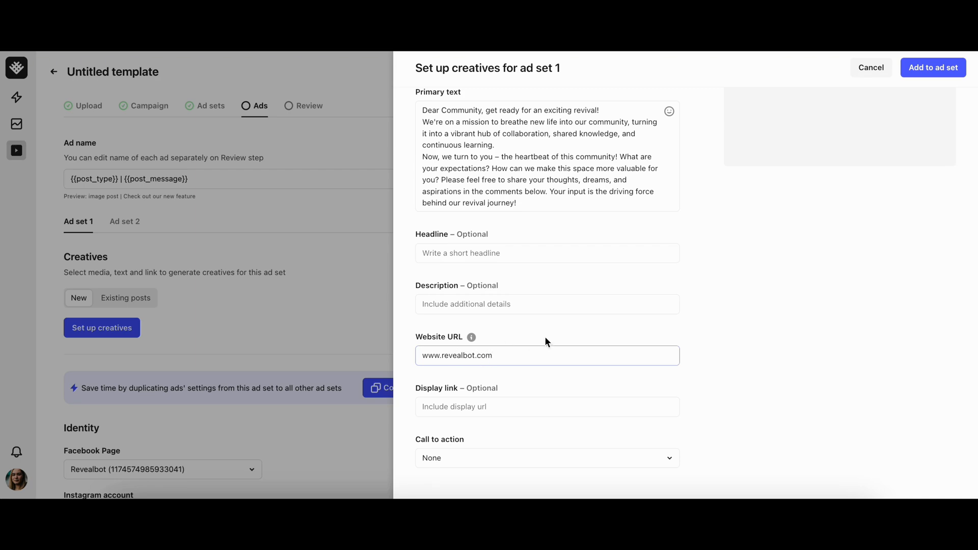
scroll("up", 3)
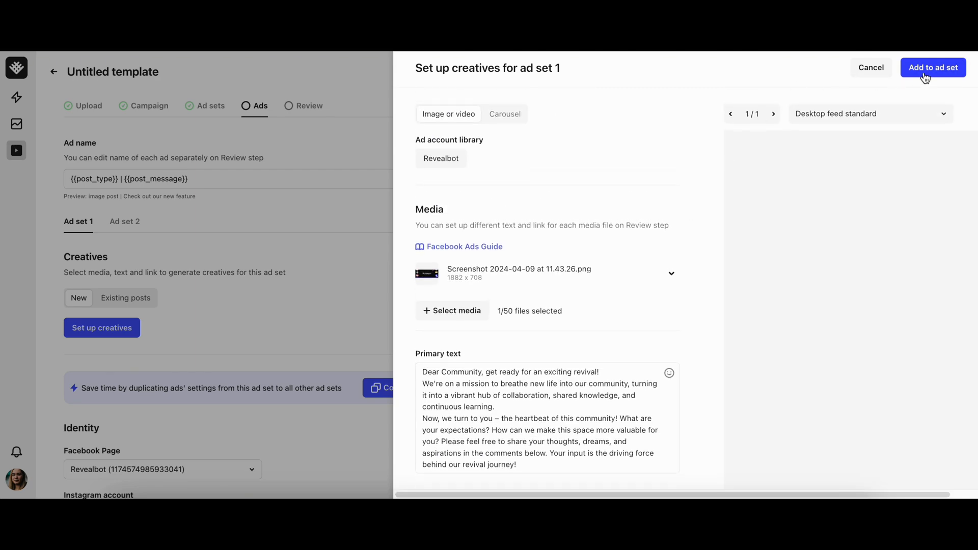
left_click(935, 67)
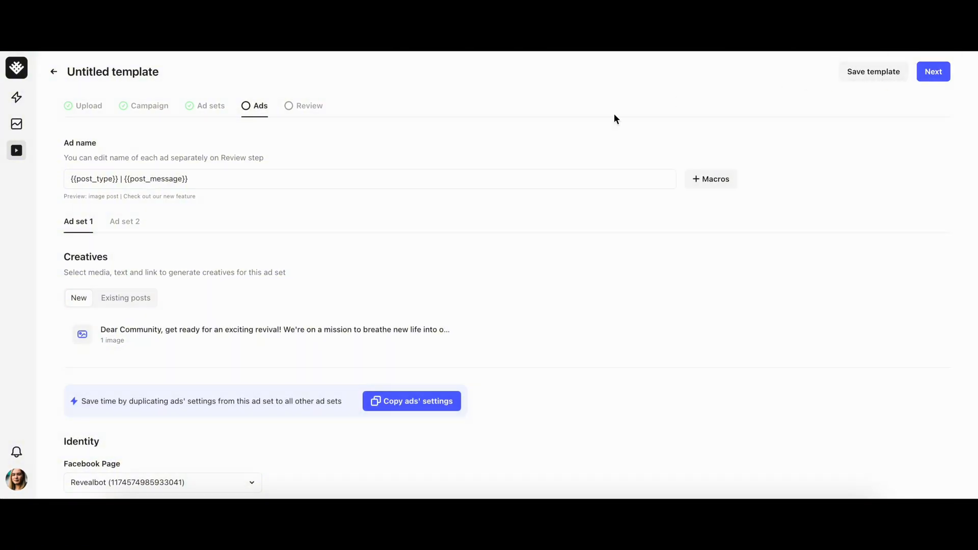
Step: Copy ad set 1's ad settings to all ad sets
scroll("down", 3)
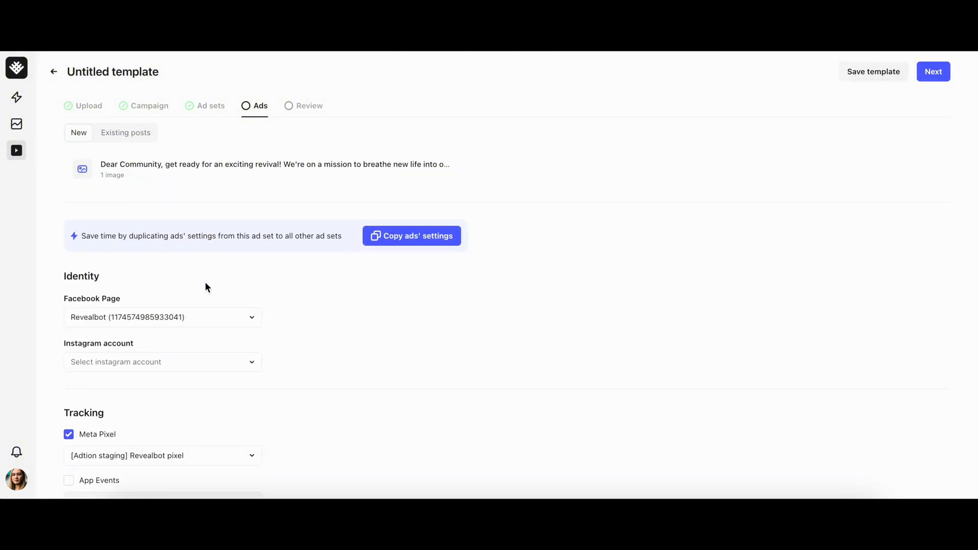
scroll("down", 3)
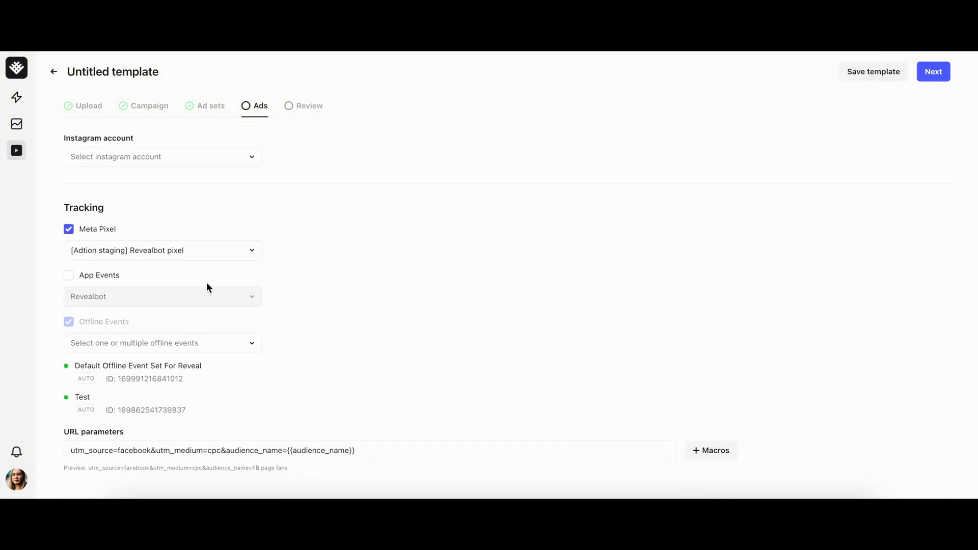
scroll("up", 3)
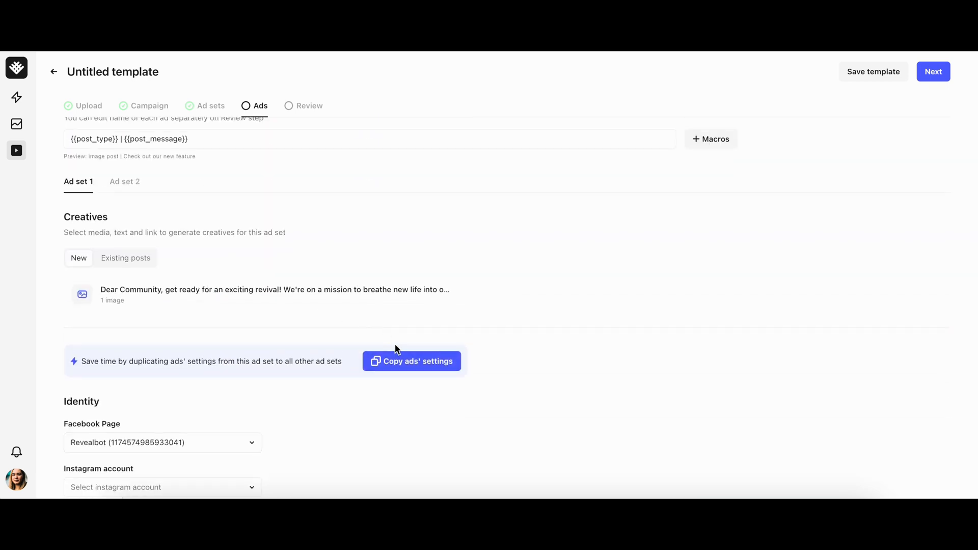
left_click(411, 361)
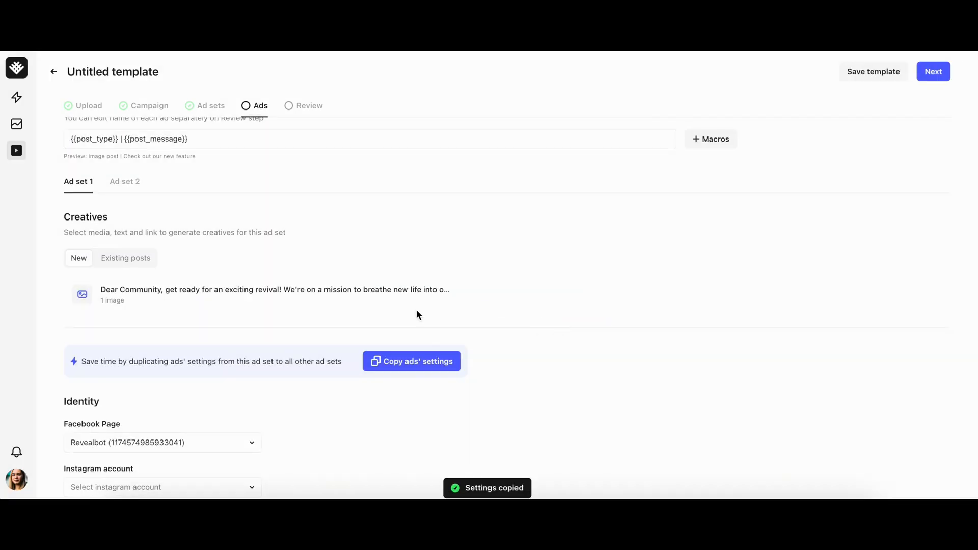
Step: Switch to ad set 2 and start its creative setup
left_click(124, 181)
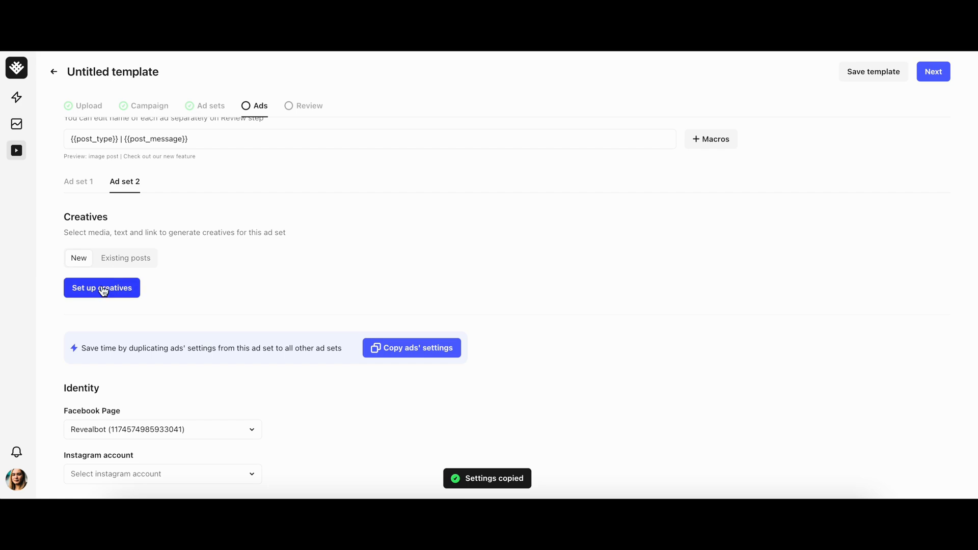
left_click(101, 288)
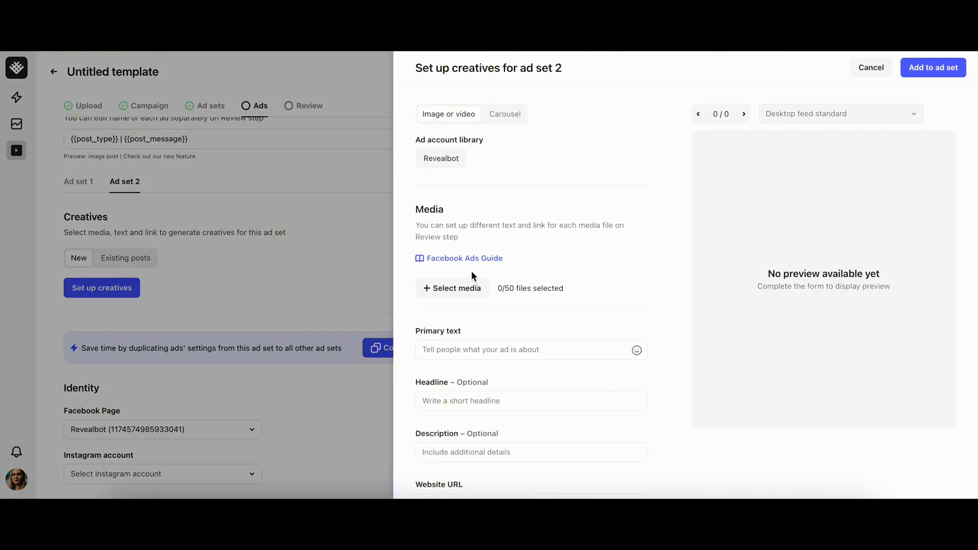
Step: Add a video from All videos with Community Care text and revealbot.com link to ad set 2
left_click(452, 288)
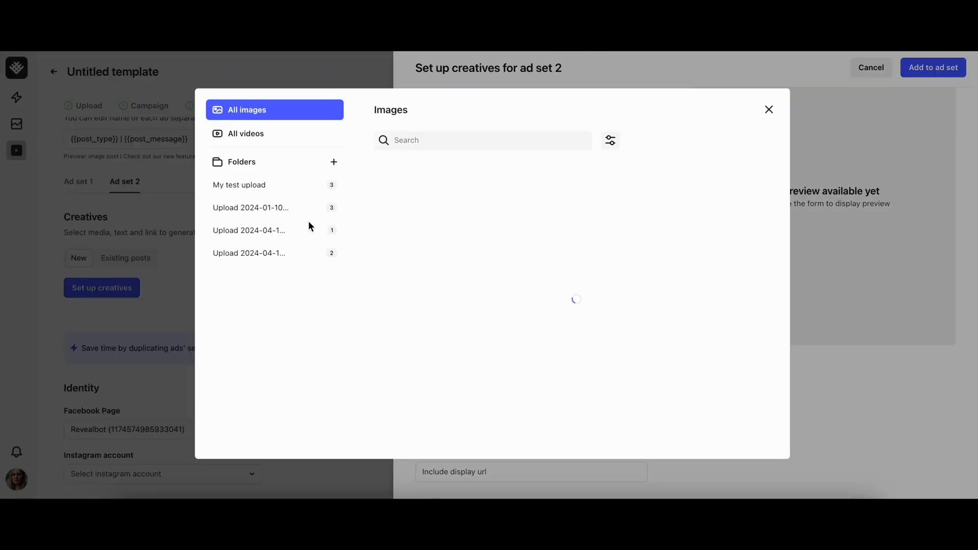
left_click(245, 133)
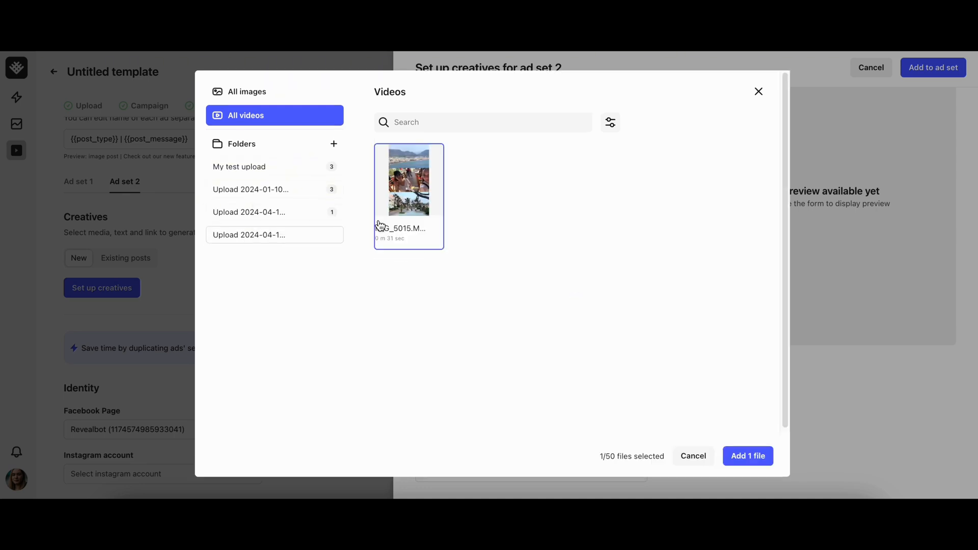
left_click(747, 456)
type("www.reve")
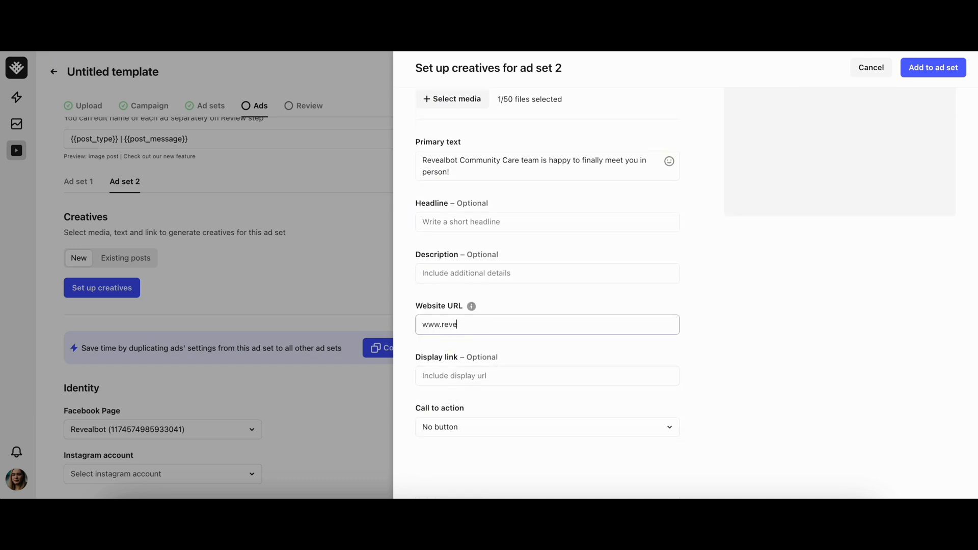
type("albot.com")
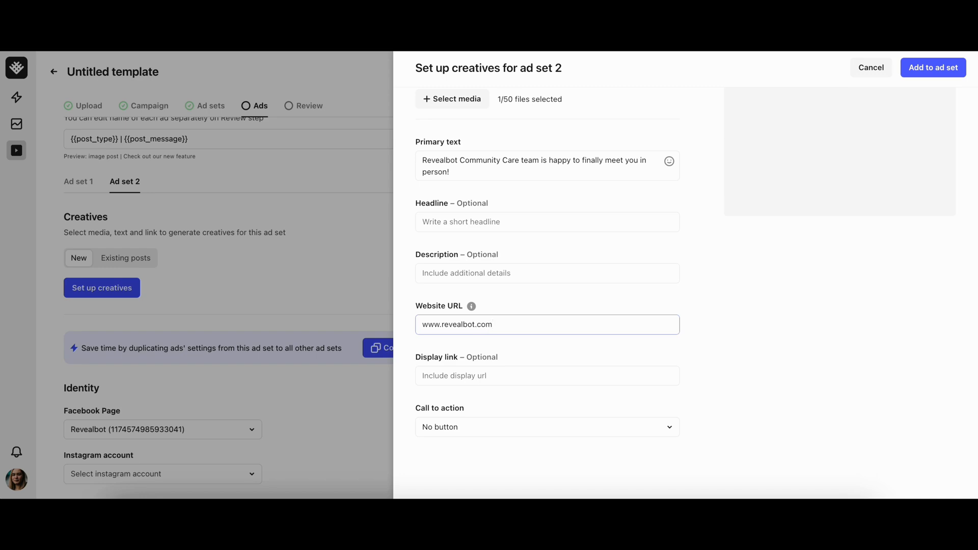
left_click(933, 67)
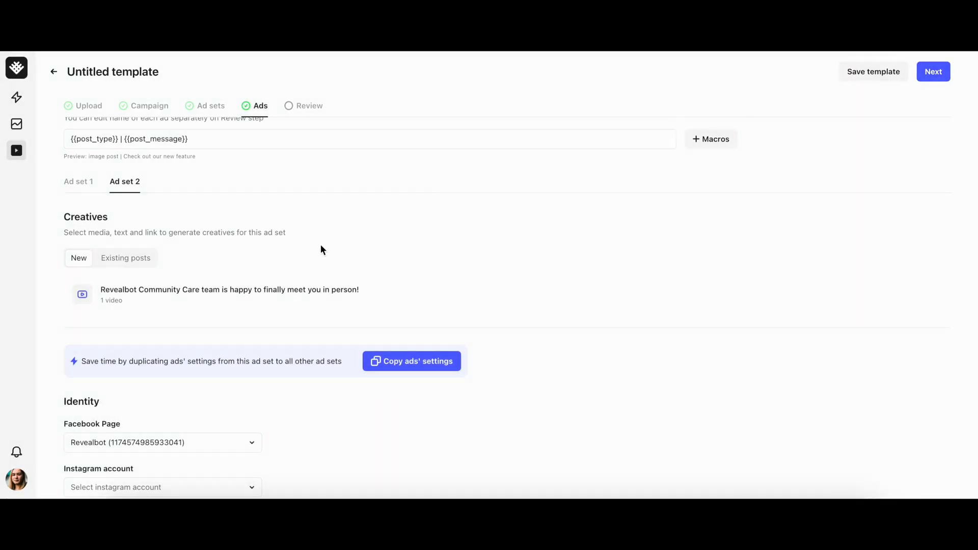
Step: Review the planned ads for ad set 2 and ad set 1
left_click(934, 71)
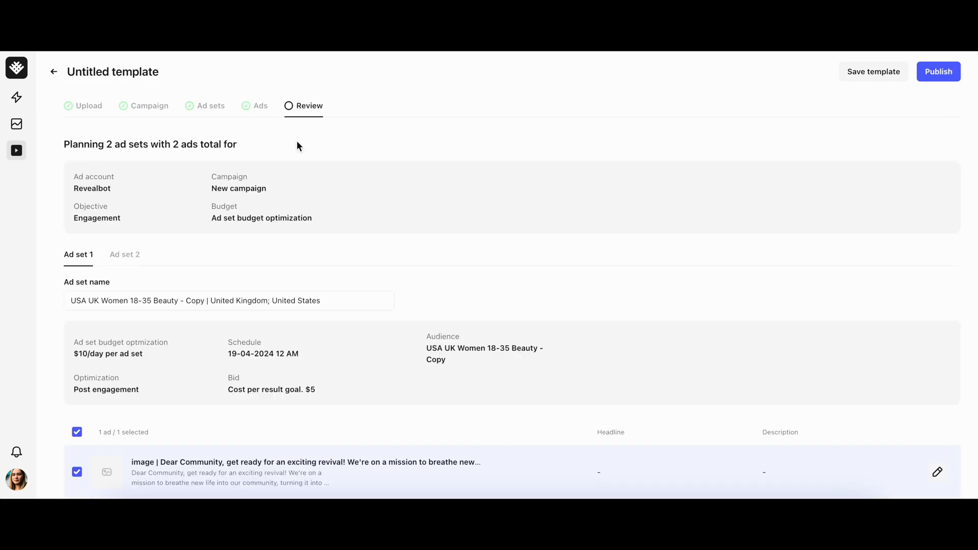
scroll("down", 3)
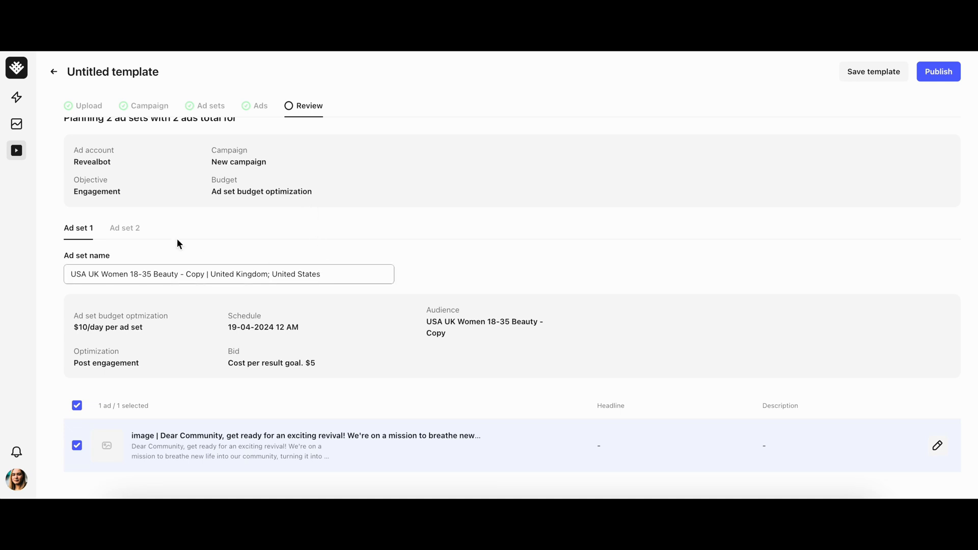
left_click(125, 227)
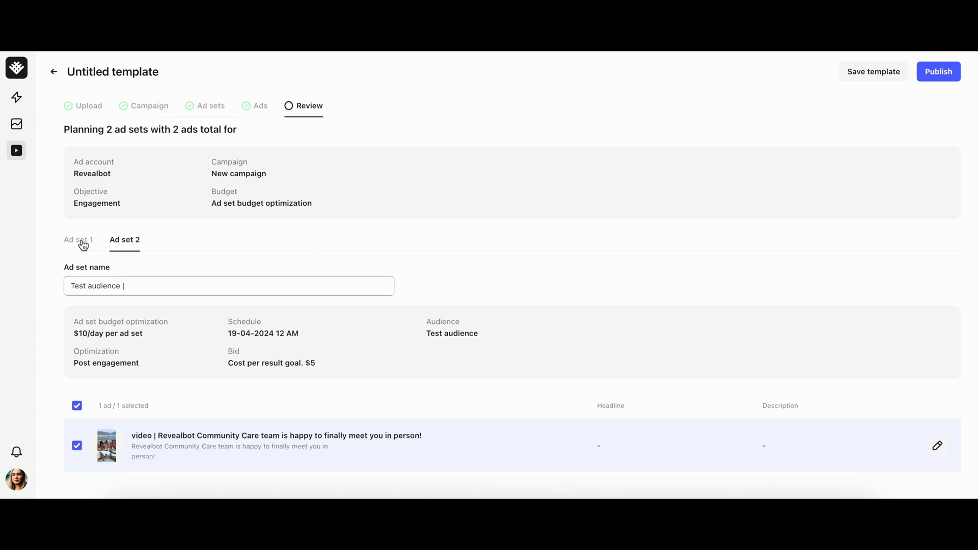
left_click(78, 239)
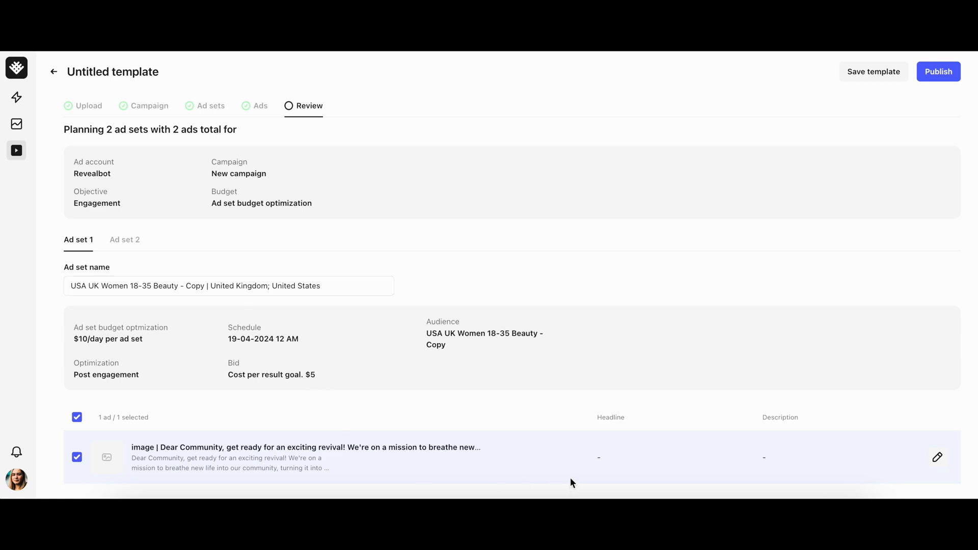
Step: Save the template so New campaign appears in the creative testing list
left_click(937, 457)
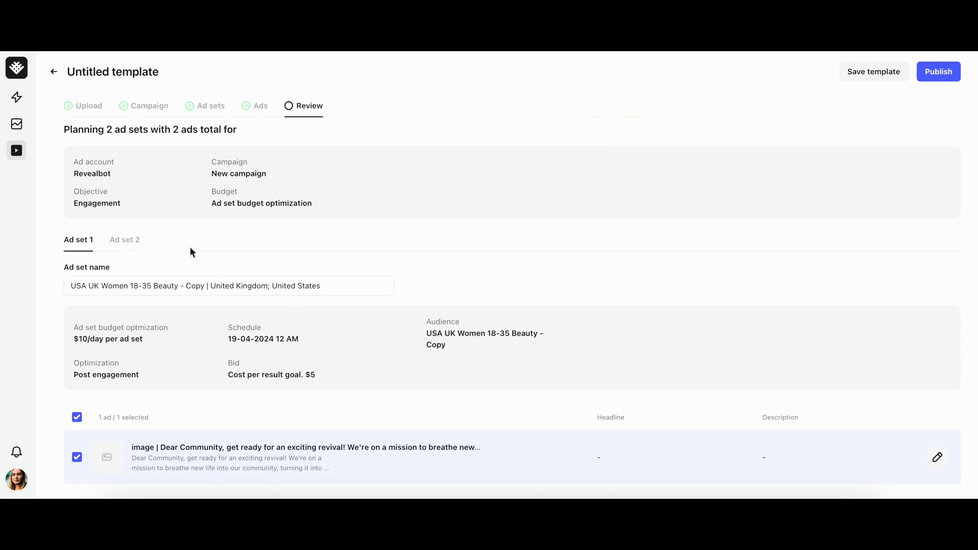
mouse_move(873, 71)
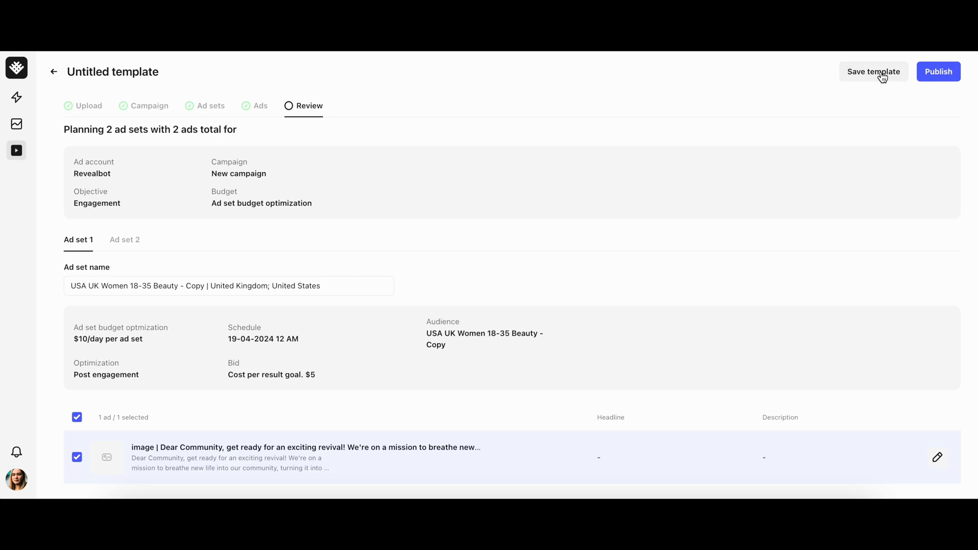
left_click(873, 71)
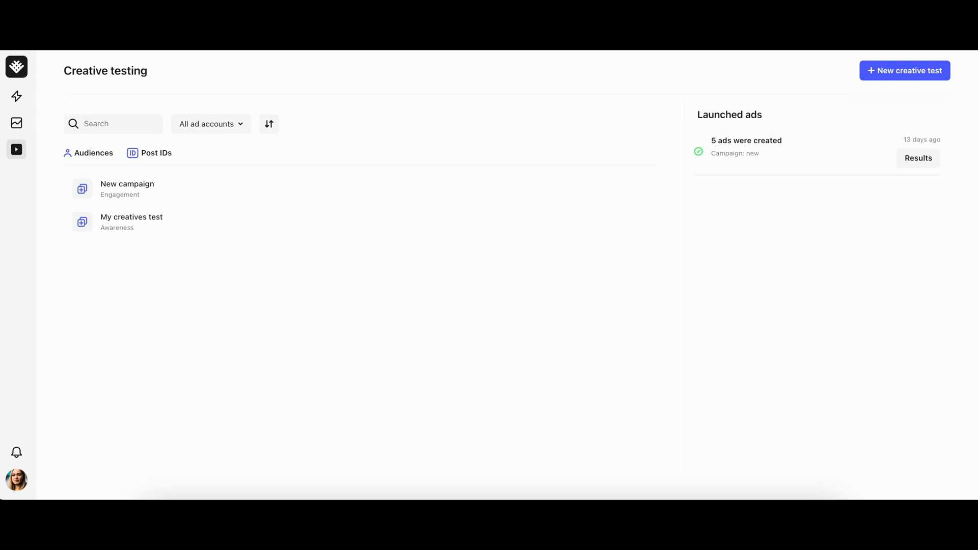
mouse_move(835, 214)
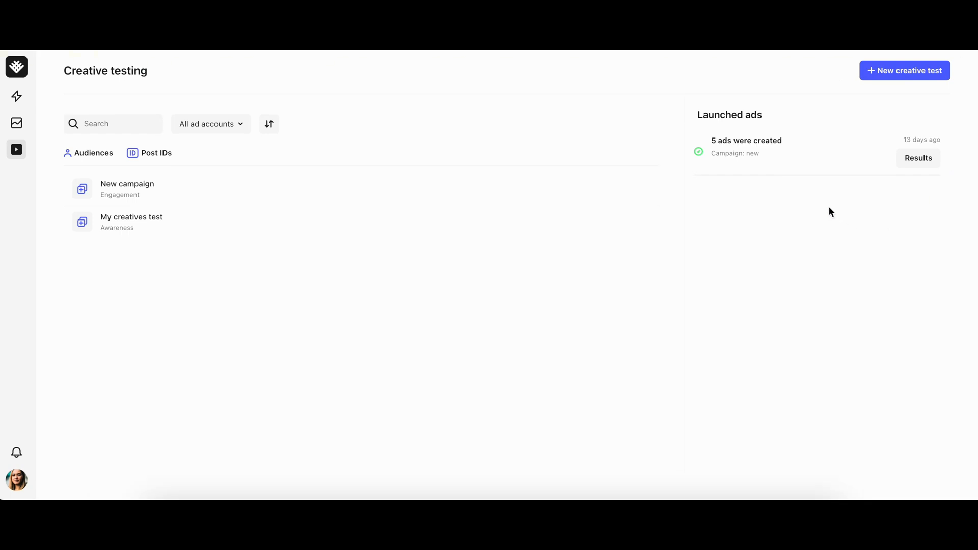
mouse_move(590, 190)
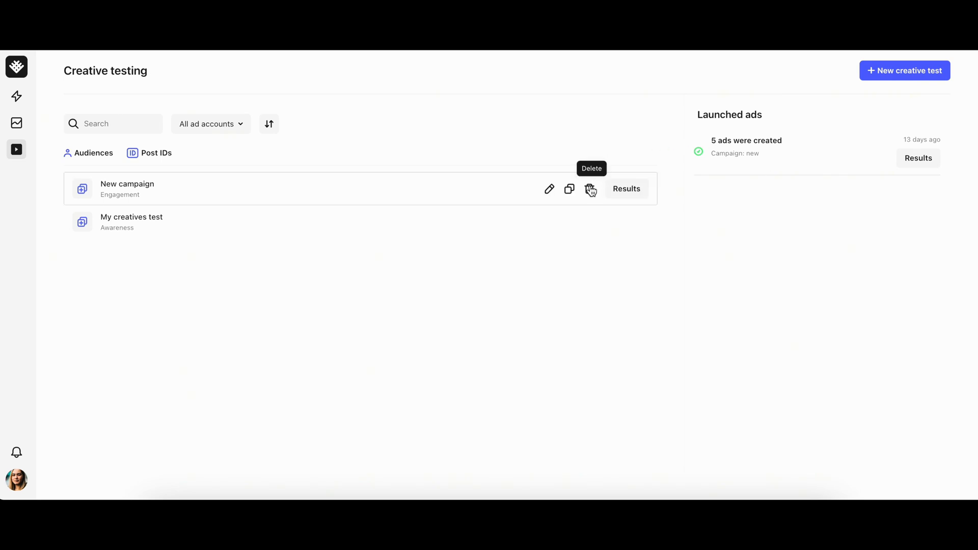
mouse_move(549, 189)
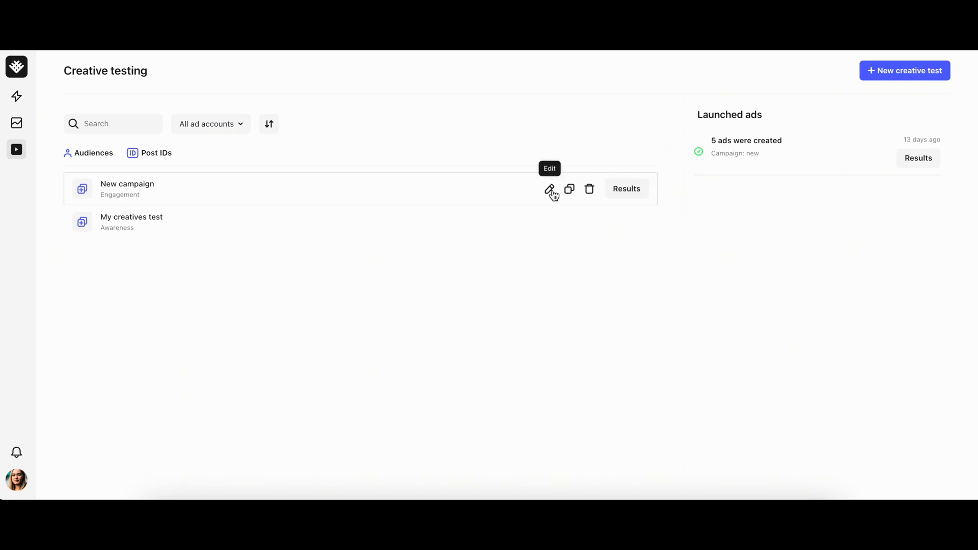
mouse_move(589, 189)
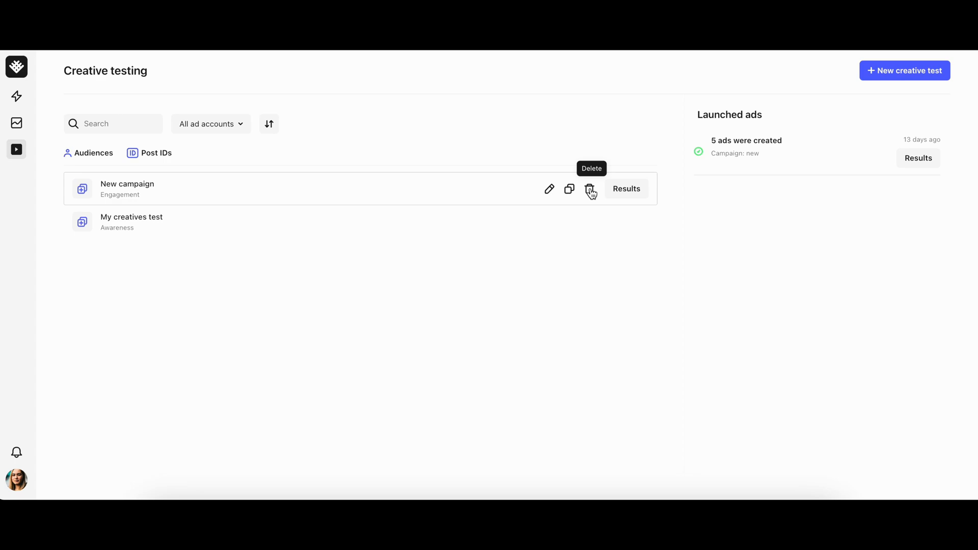